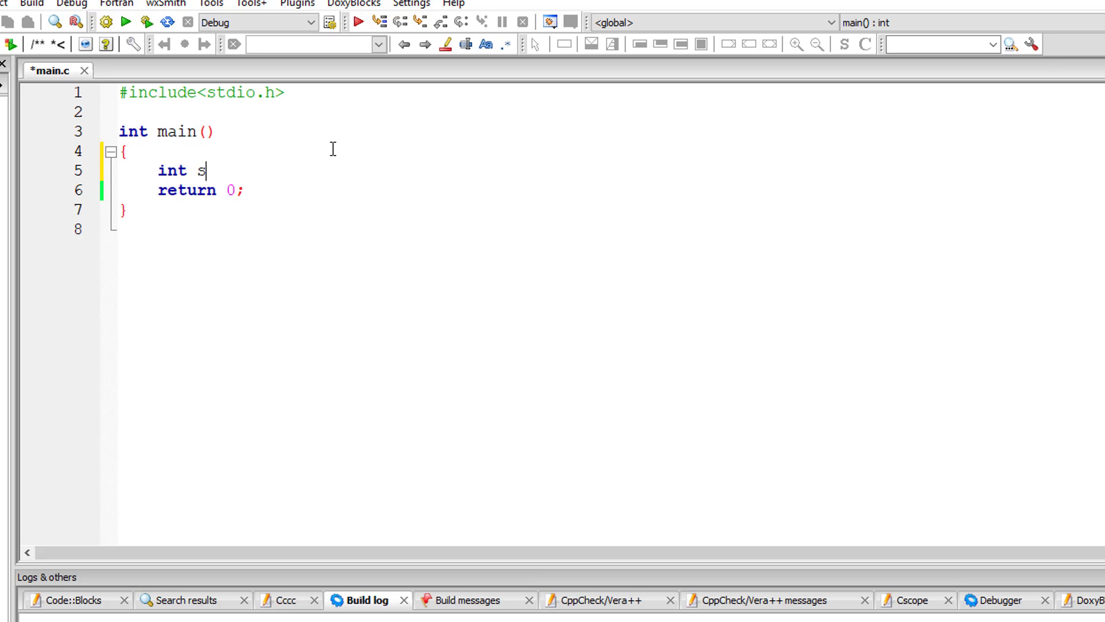
Declare int s1, s2, s3, s4, s5, per and print the prompt "Enter marks of 5 subjects".
type("1, s2, s3, s4, s5, per;")
type("printf(")
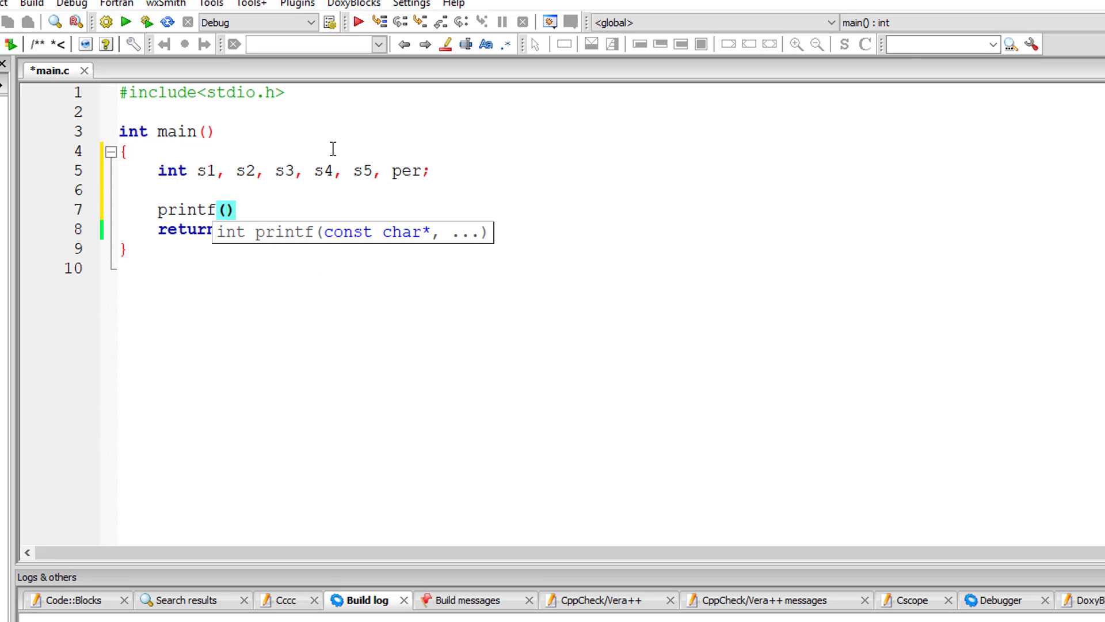
type("\"Enter marks of 5\"")
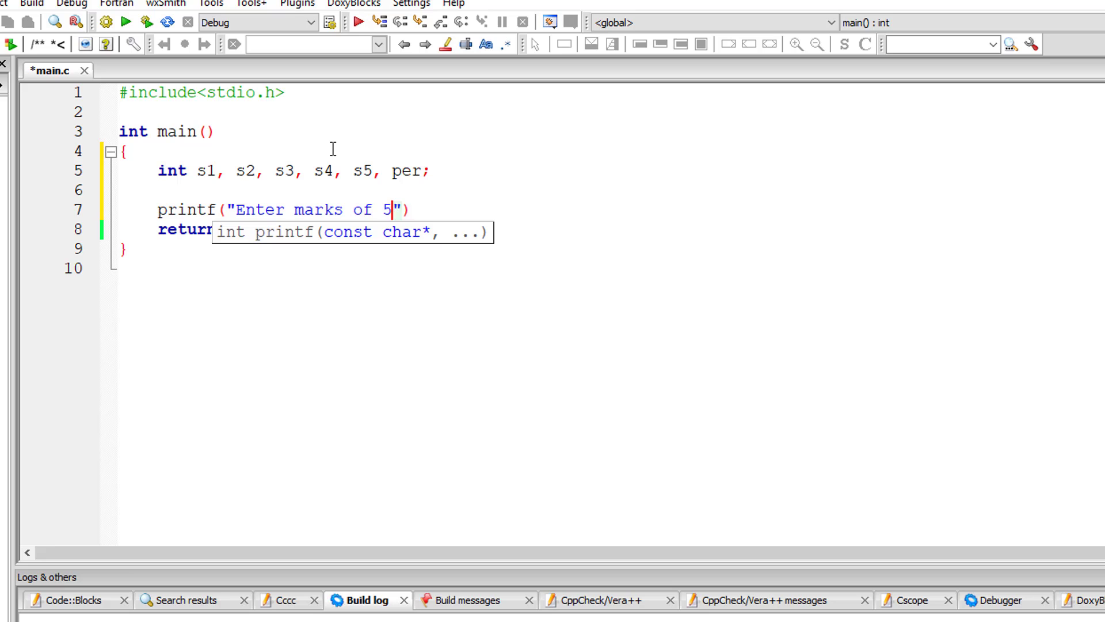
type("subjects\\n")
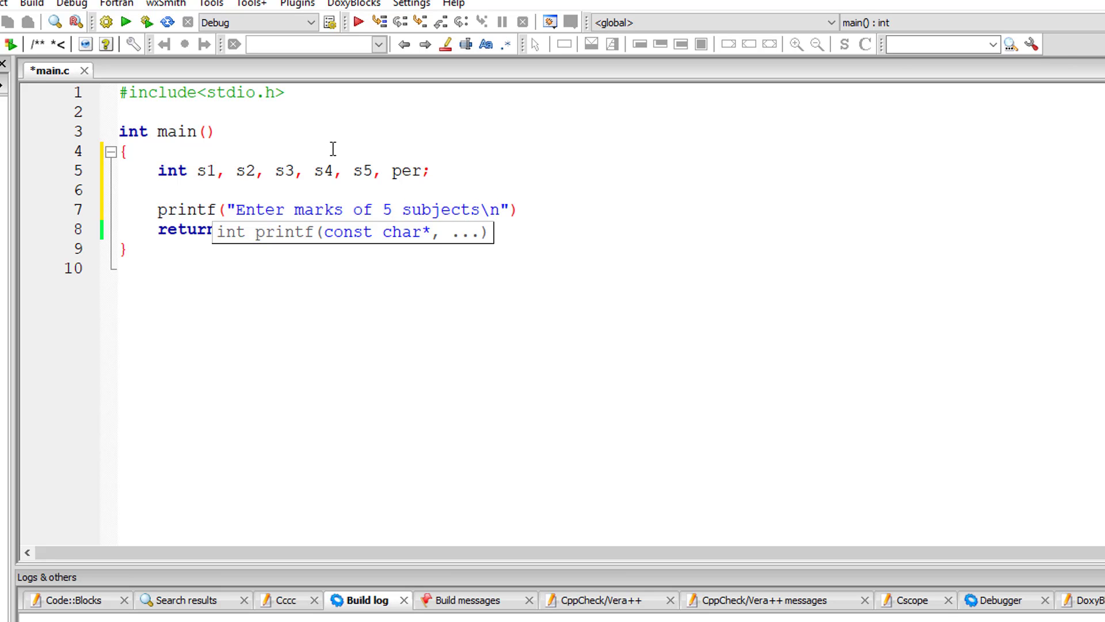
Read the five marks with scanf("%d%d%d%d%d", &s1, &s2, &s3, &s4, &s5).
type("scanf(\"%")
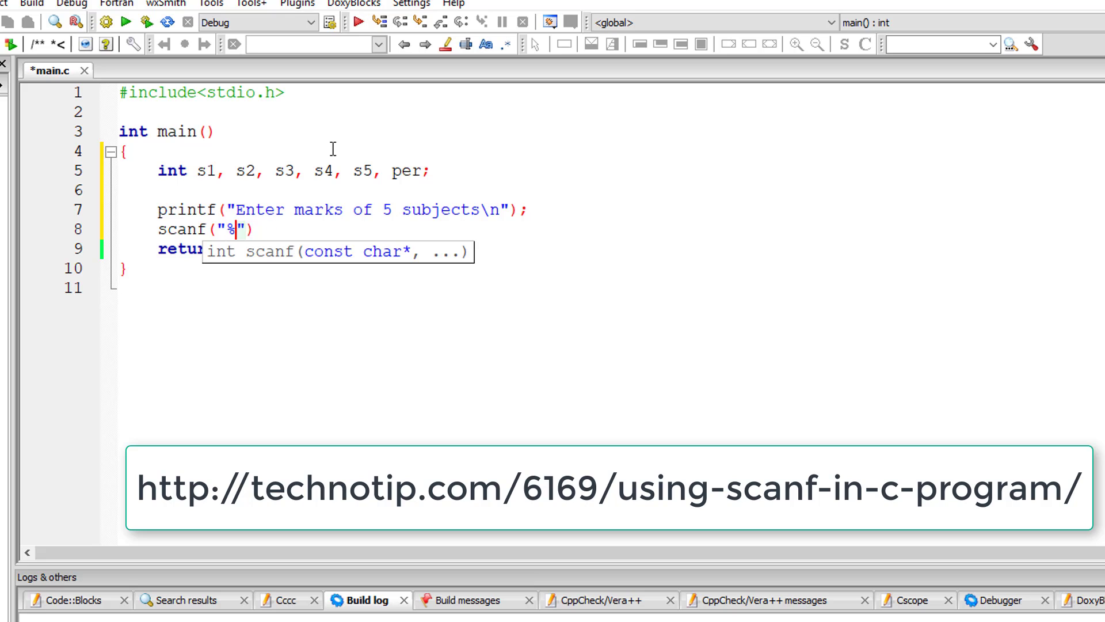
type("d%d%d%d%d")
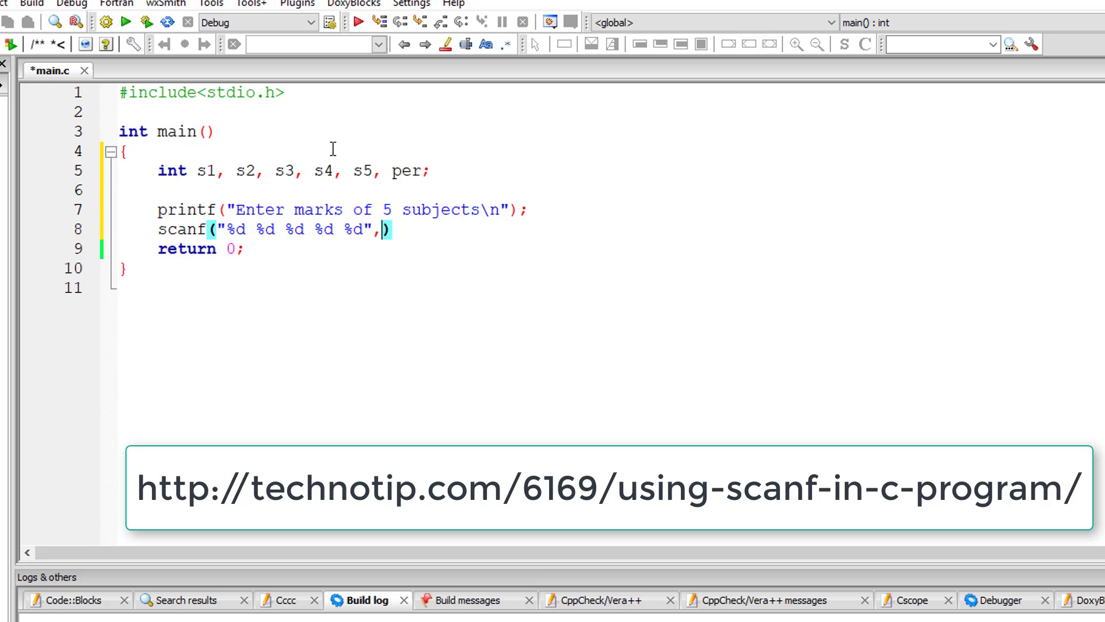
type("&s1, &s2")
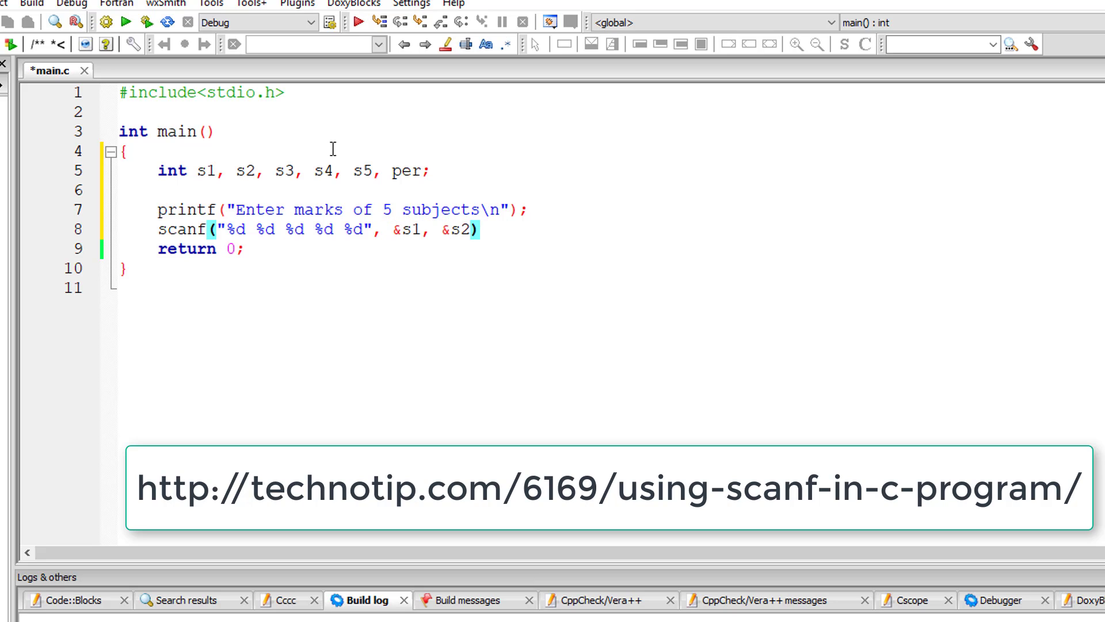
type(", &s3, &s4, &s5")
type("p")
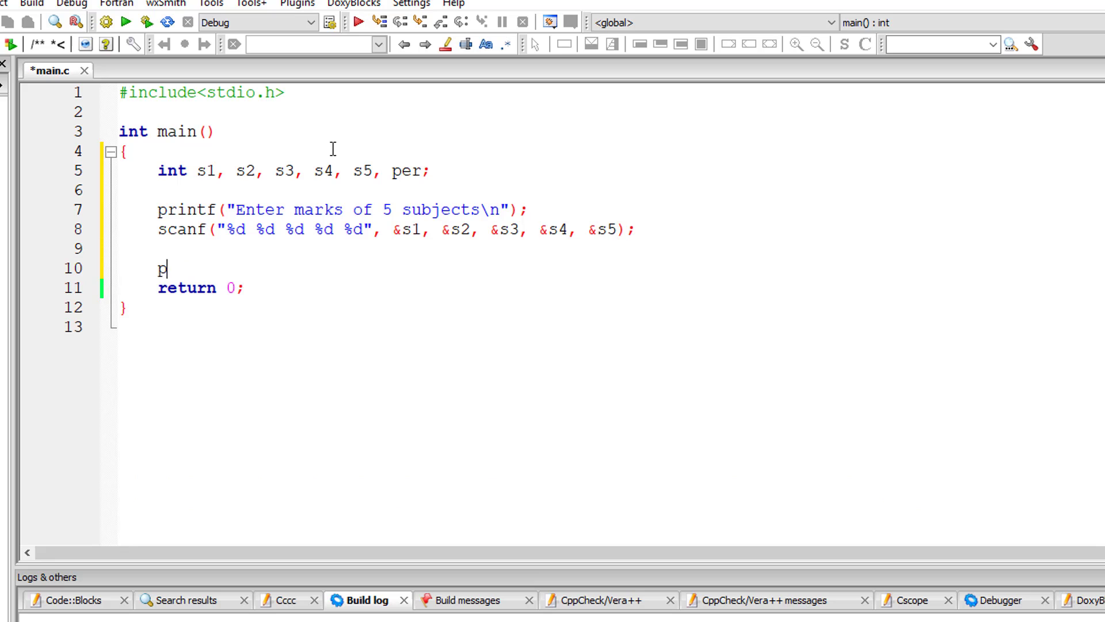
Compute per = (s1 + s2 + s3 + s4 + s5) / 5.0;.
type("er = (s1 + s")
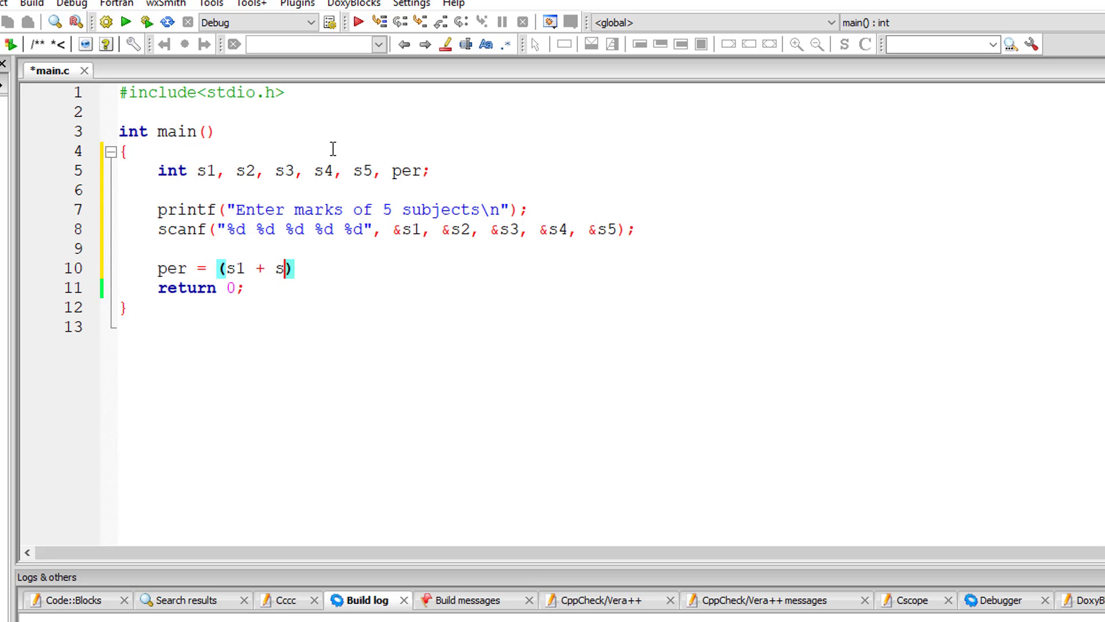
type("2 + s3 + s4 + s")
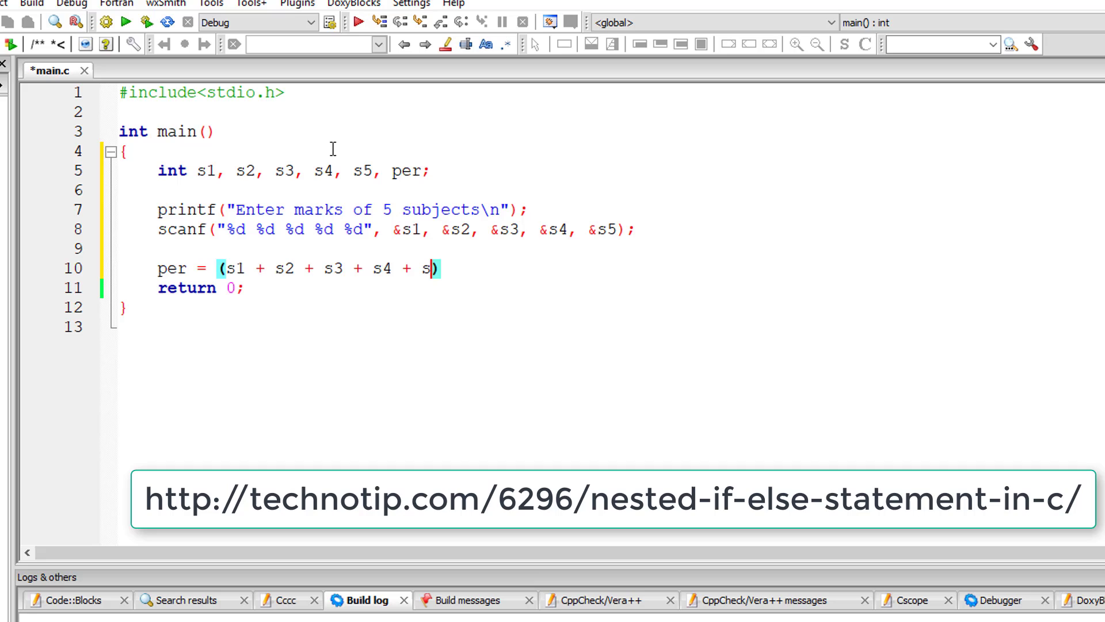
type("5) / 5.0;")
type("printf(\"")
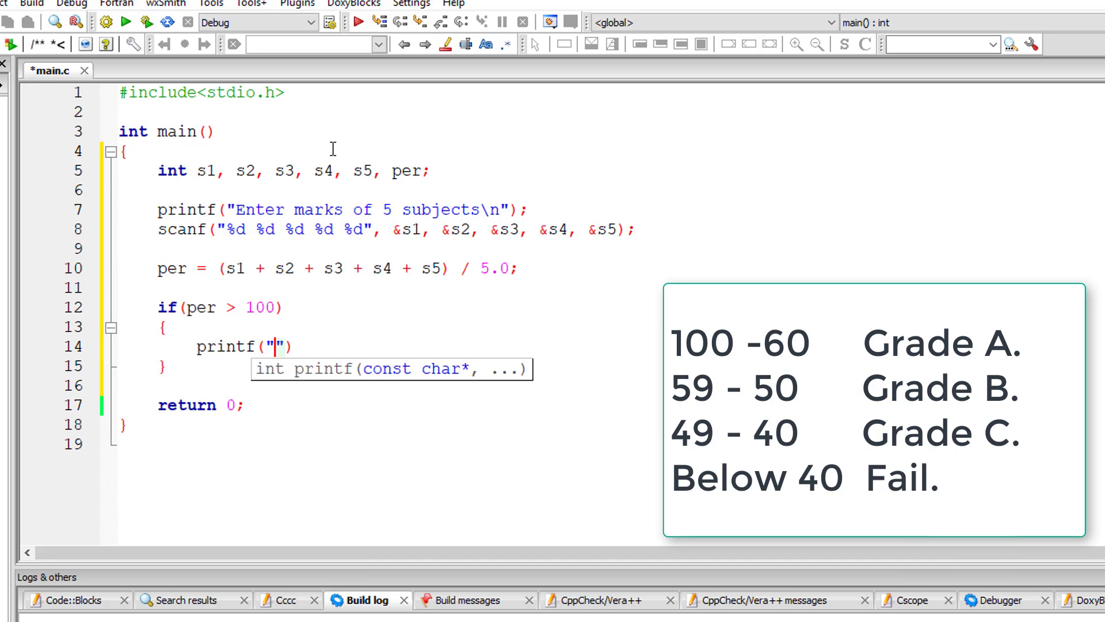
Print a wrong-marks warning for per above 100 and begin an else if on per.
type("You've entered wrong marks, kindly re-en")
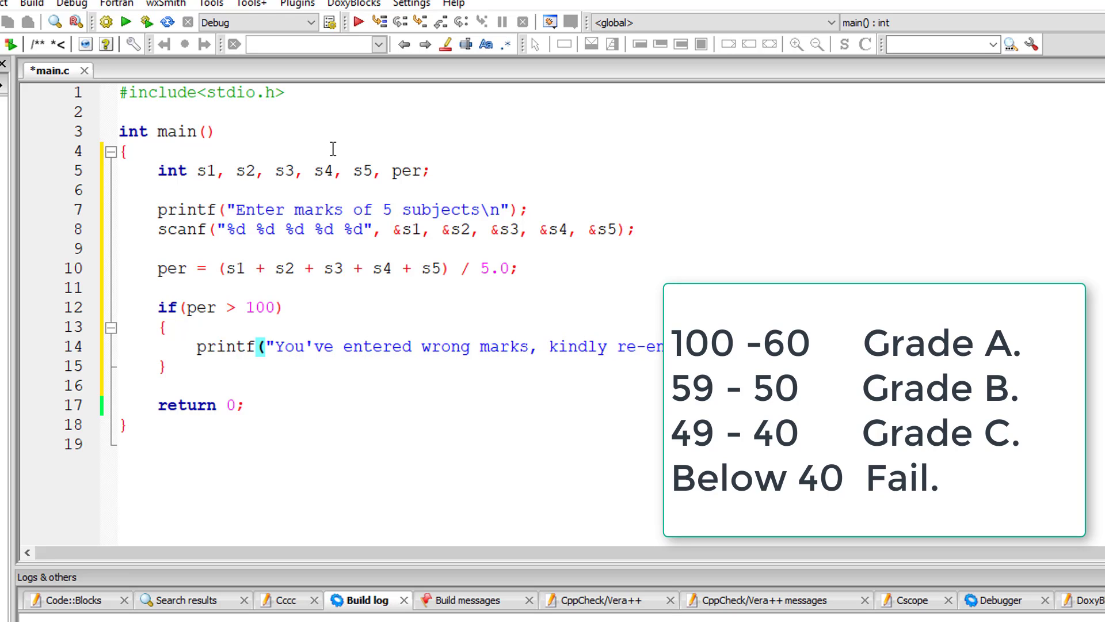
type("else if")
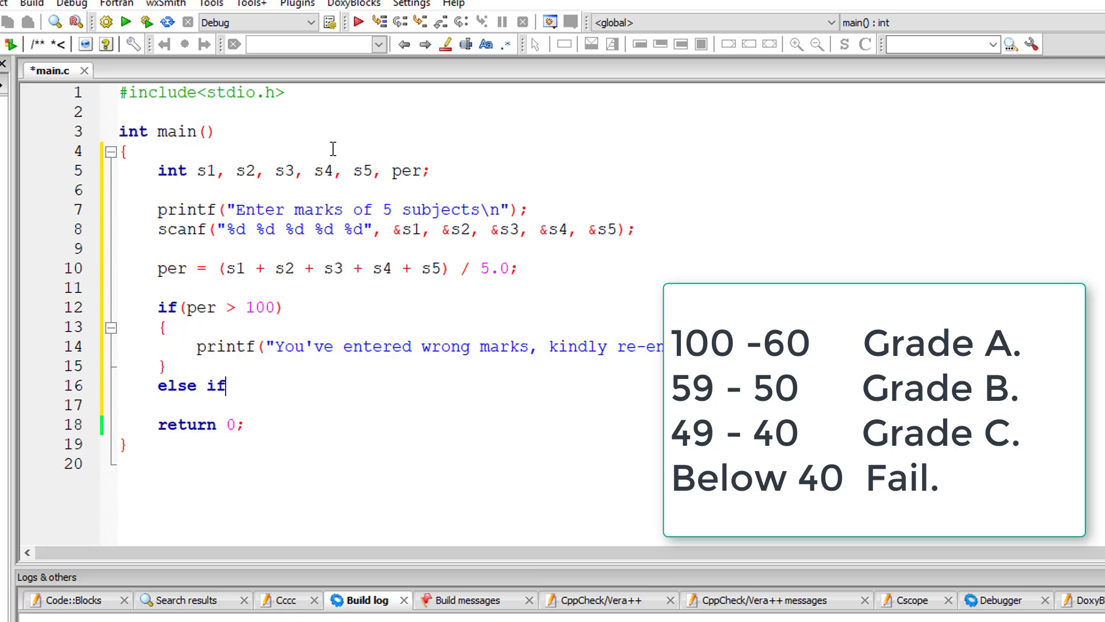
type("(per >= 60")
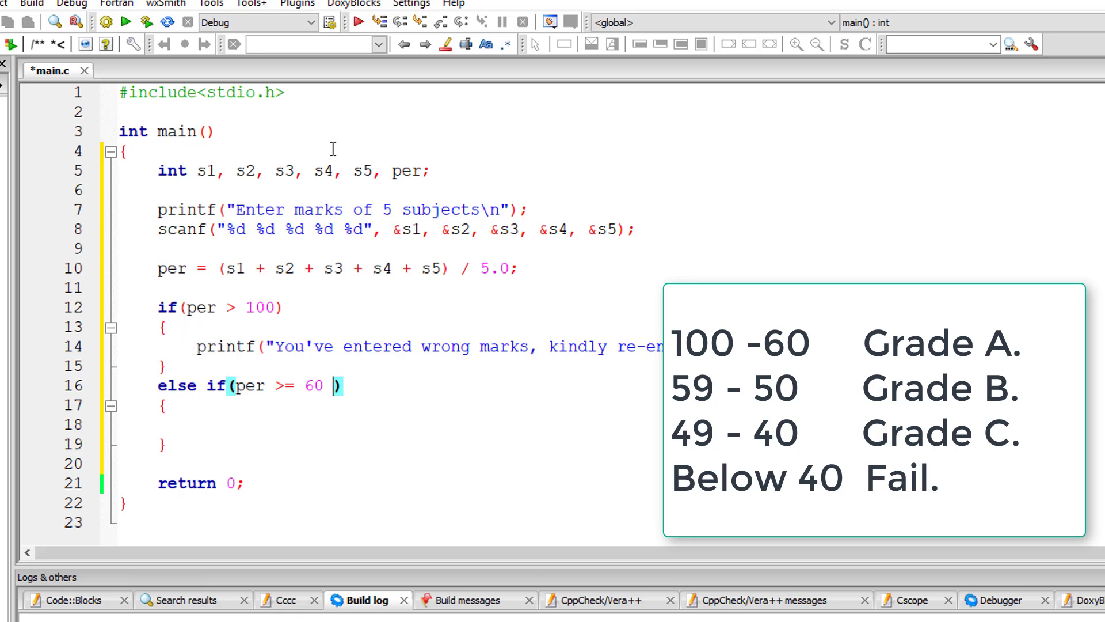
Complete the condition as per >= 60 && per <= 100 with an empty brace block.
type("&& per")
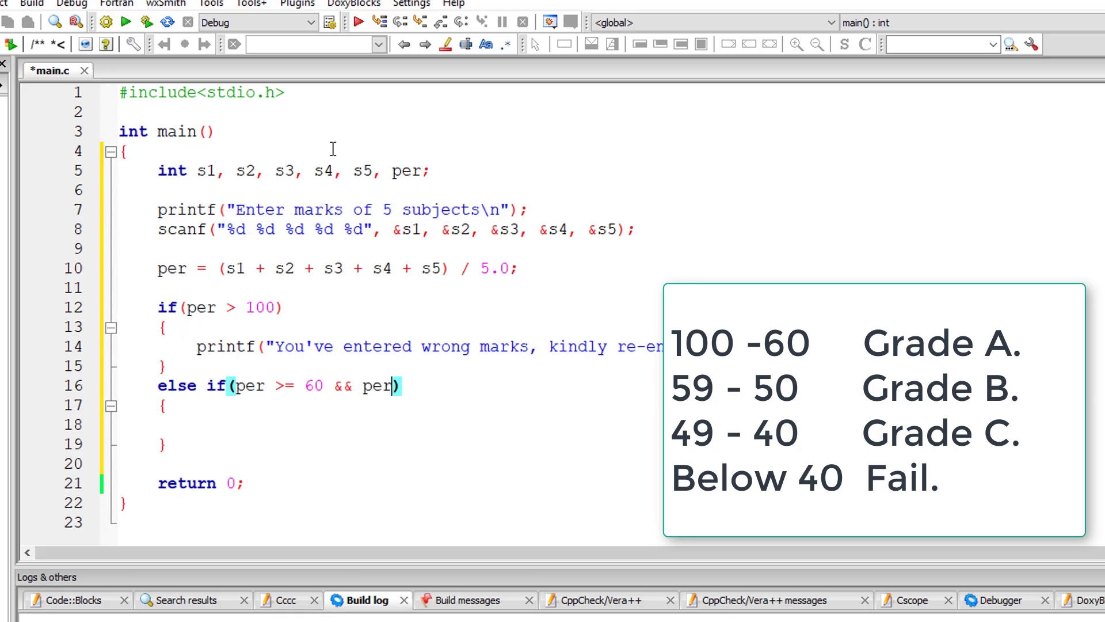
type("<=")
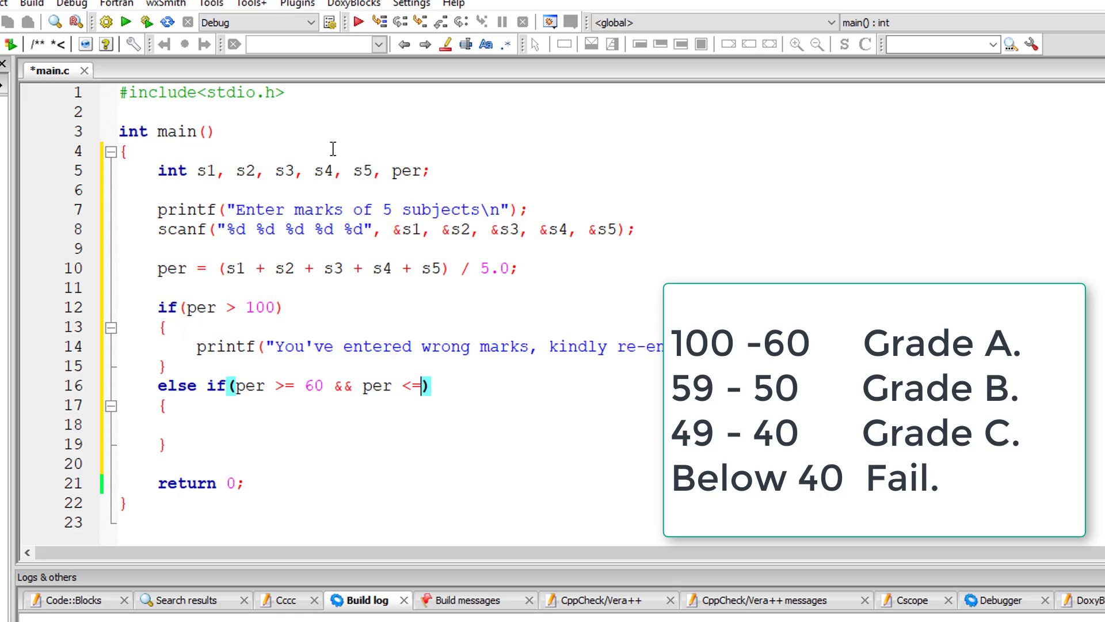
type("100")
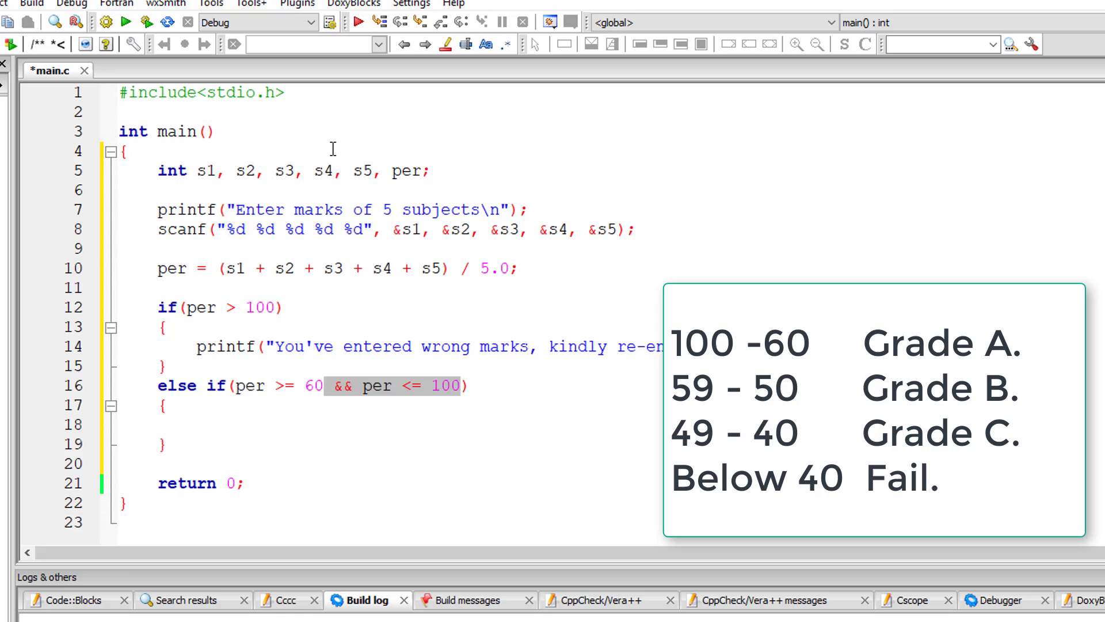
mouse_move(363, 349)
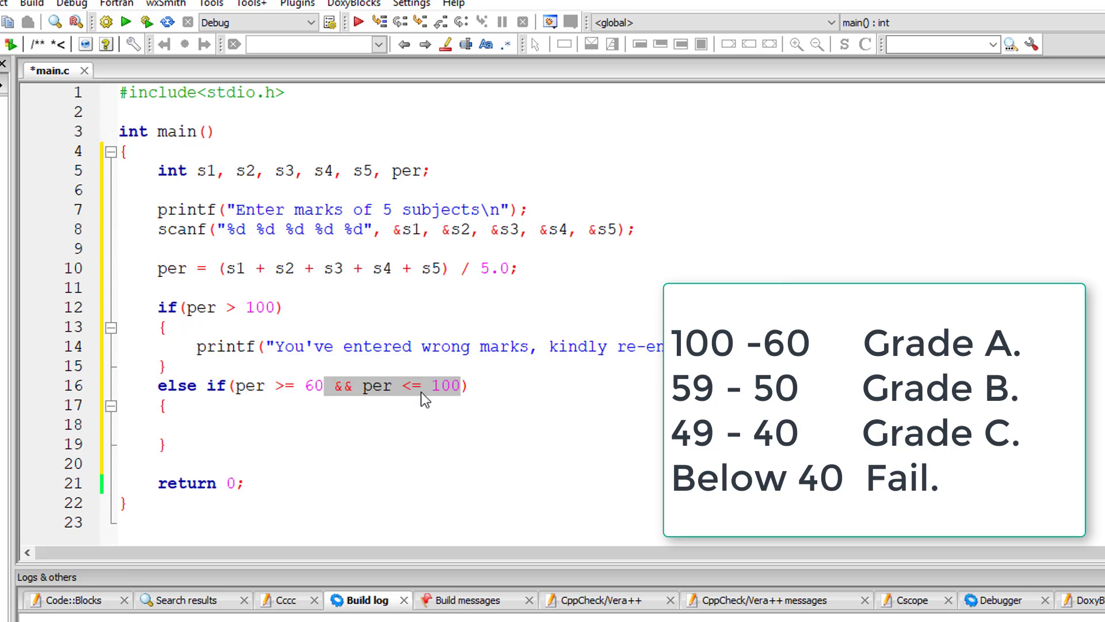
mouse_move(261, 322)
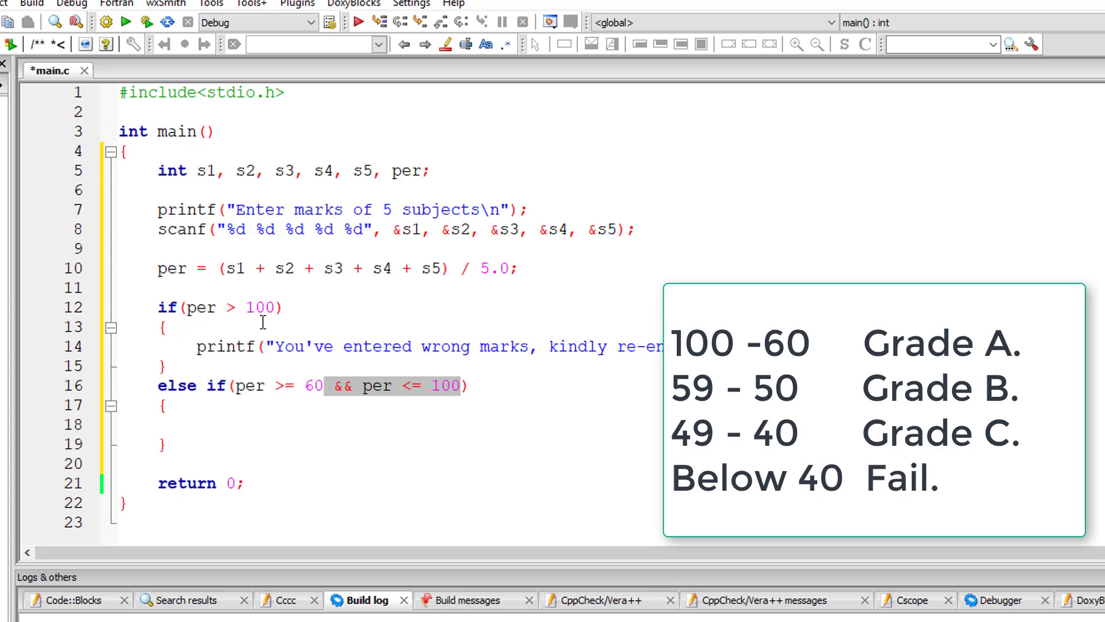
mouse_move(288, 309)
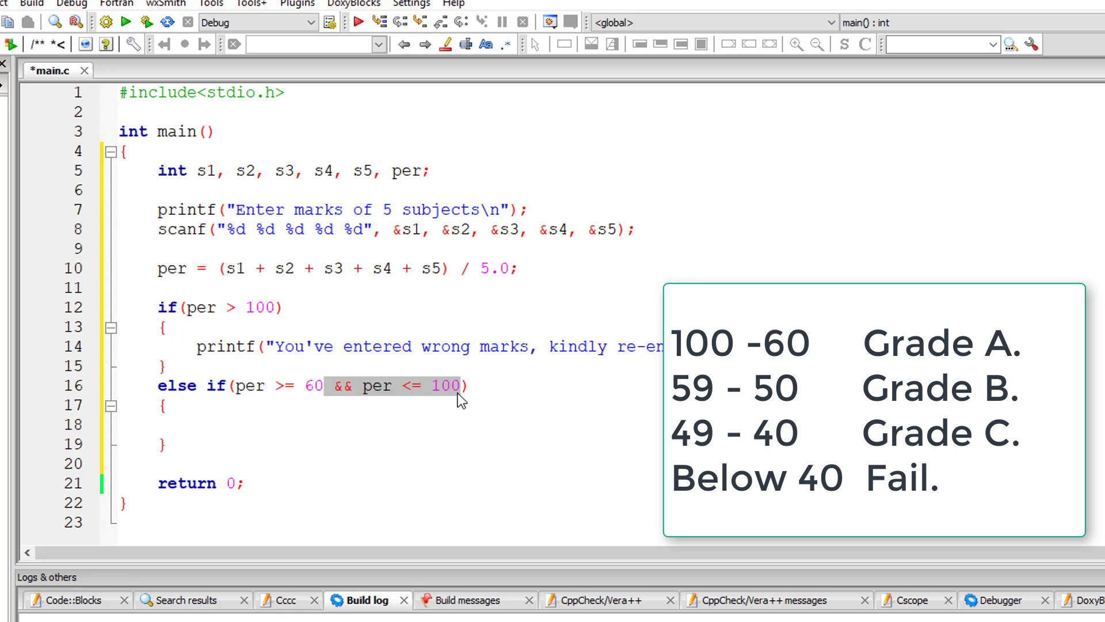
Remove the && per <= 100 check and start another else if with 50.
key("Delete")
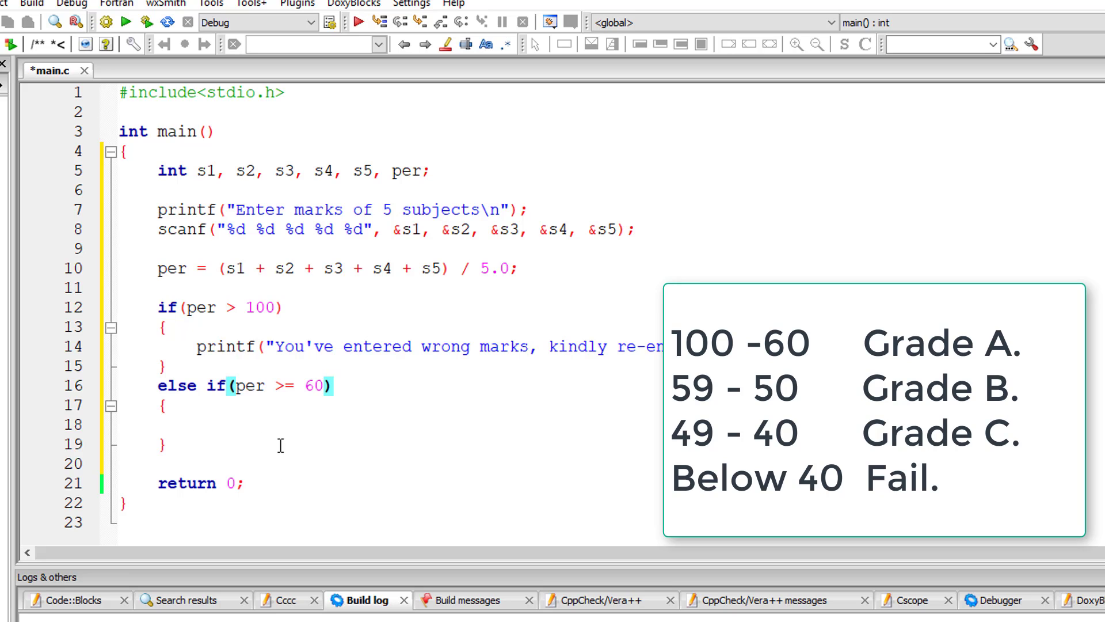
type("else if(per >=")
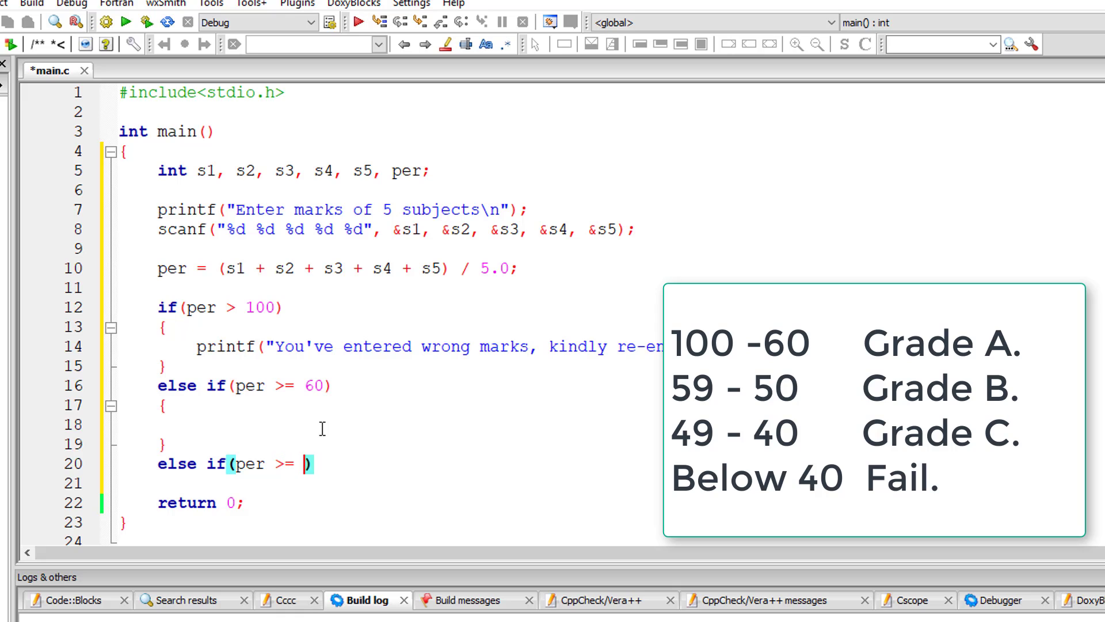
type("50")
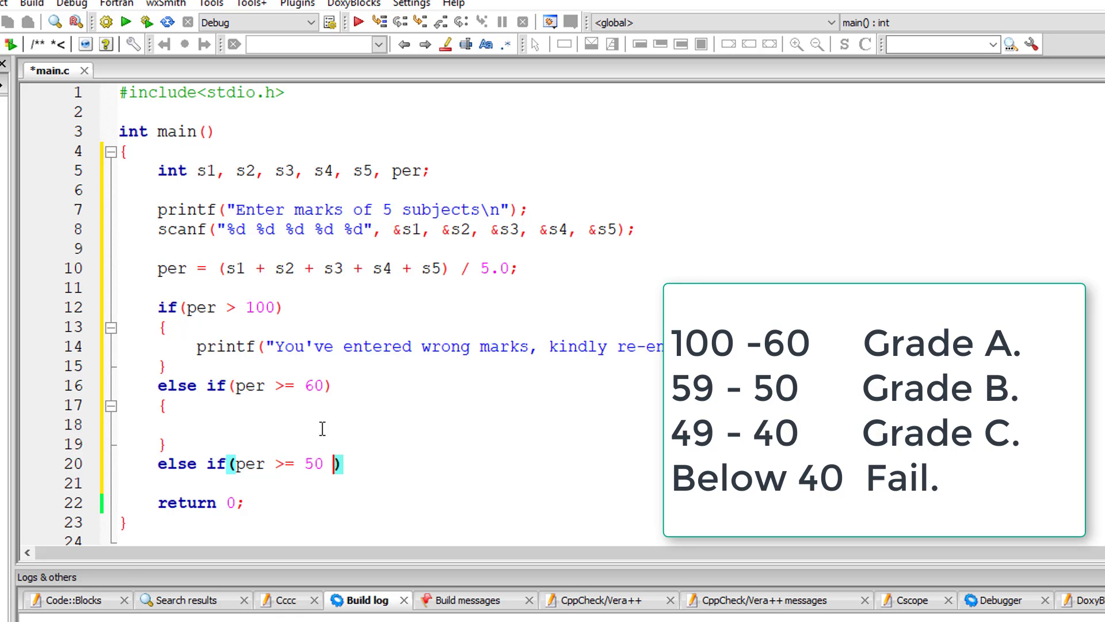
Complete the new condition as per >= 50 && per <= 60.
type("&& per <")
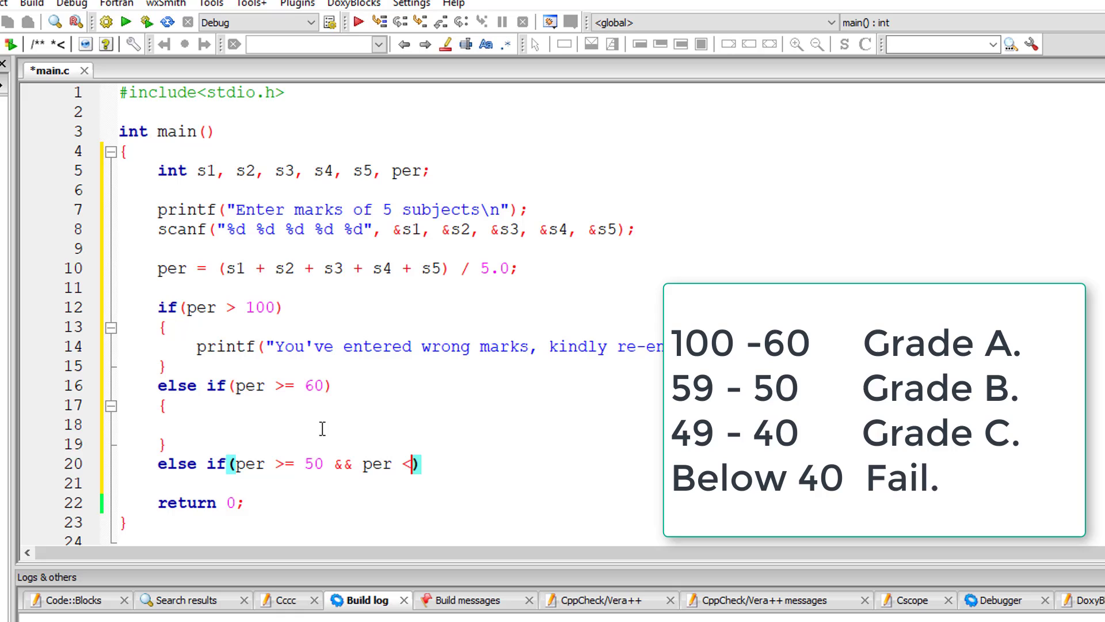
type("=")
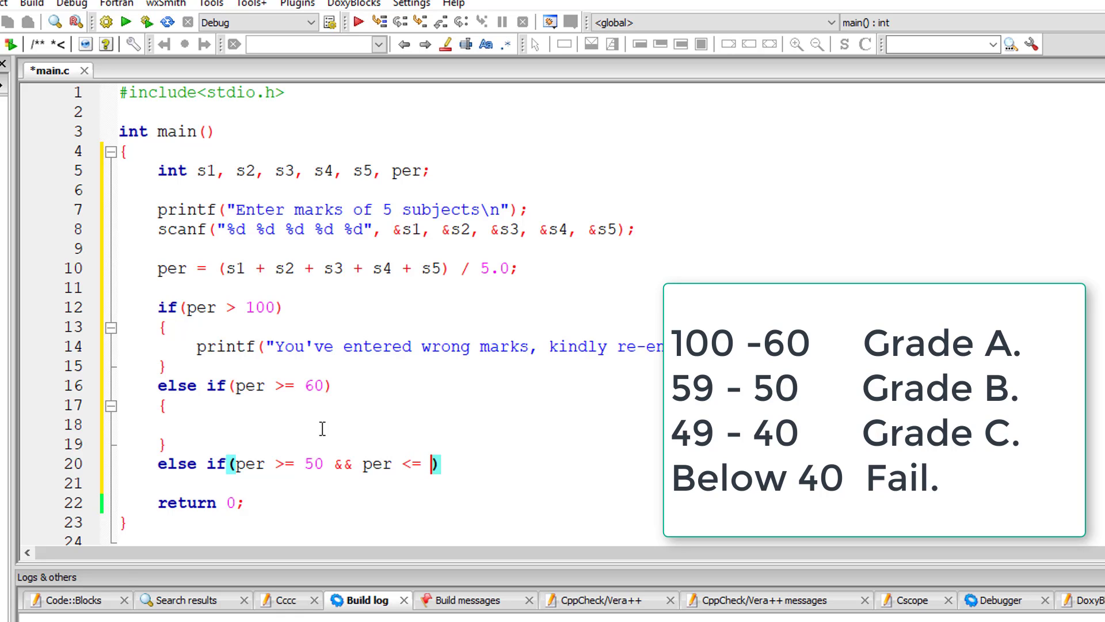
type("60")
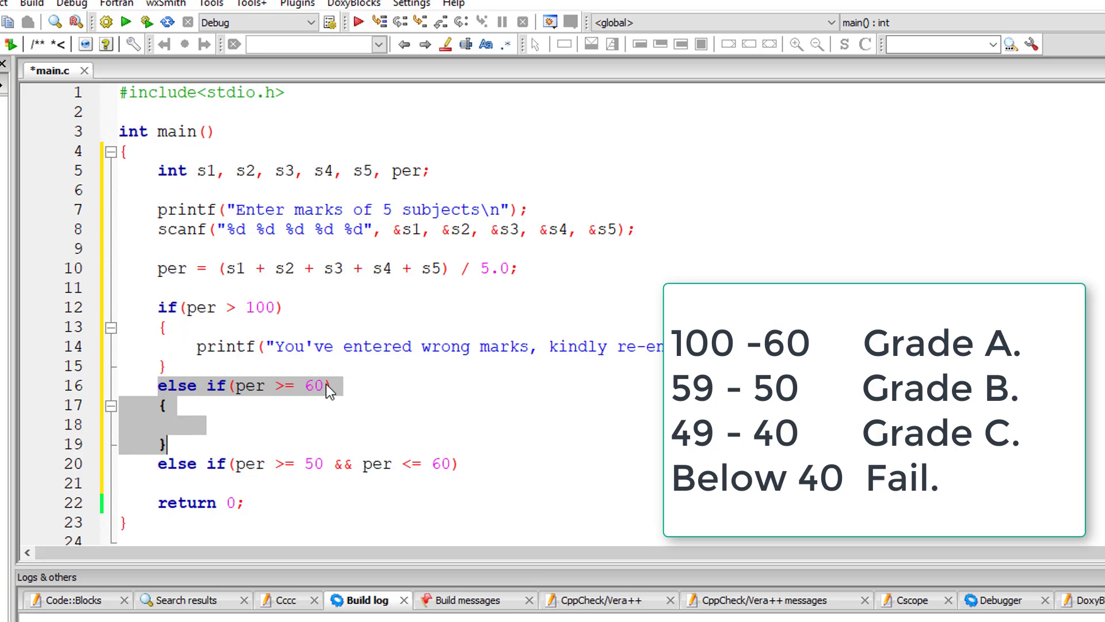
mouse_move(304, 395)
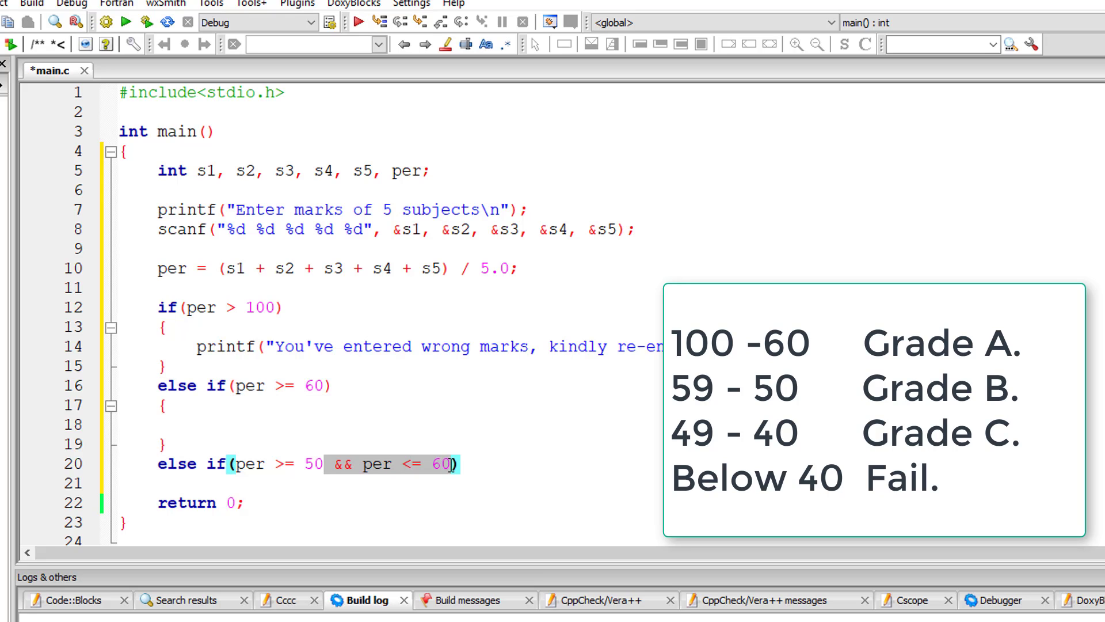
Print "Grade A\n" in the 60-plus branch.
type("printf(")
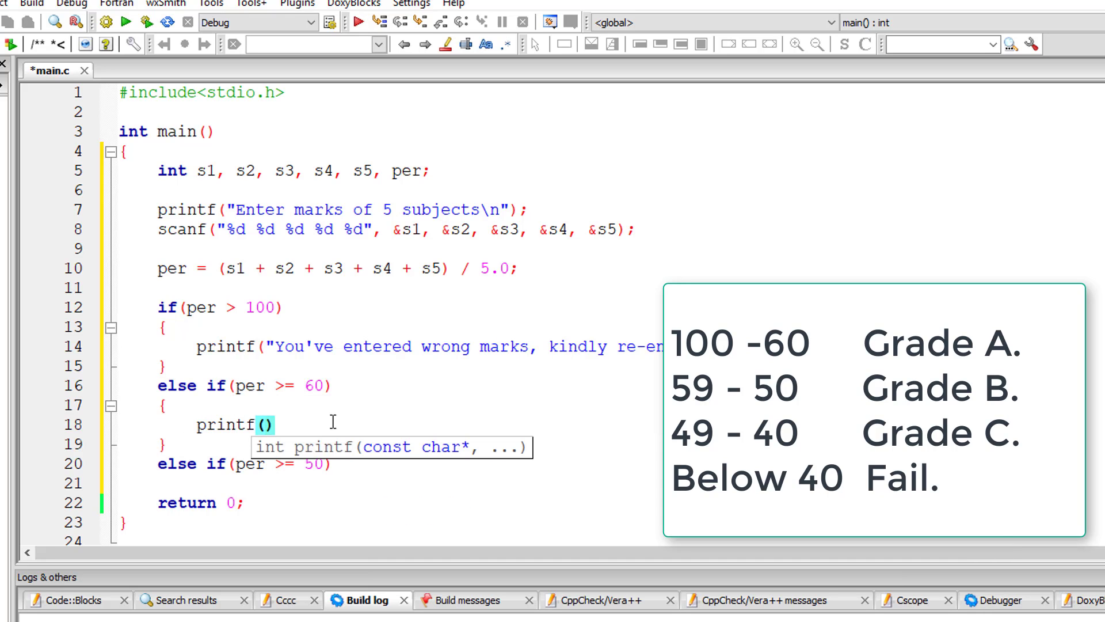
type("\"Grade A\\\"")
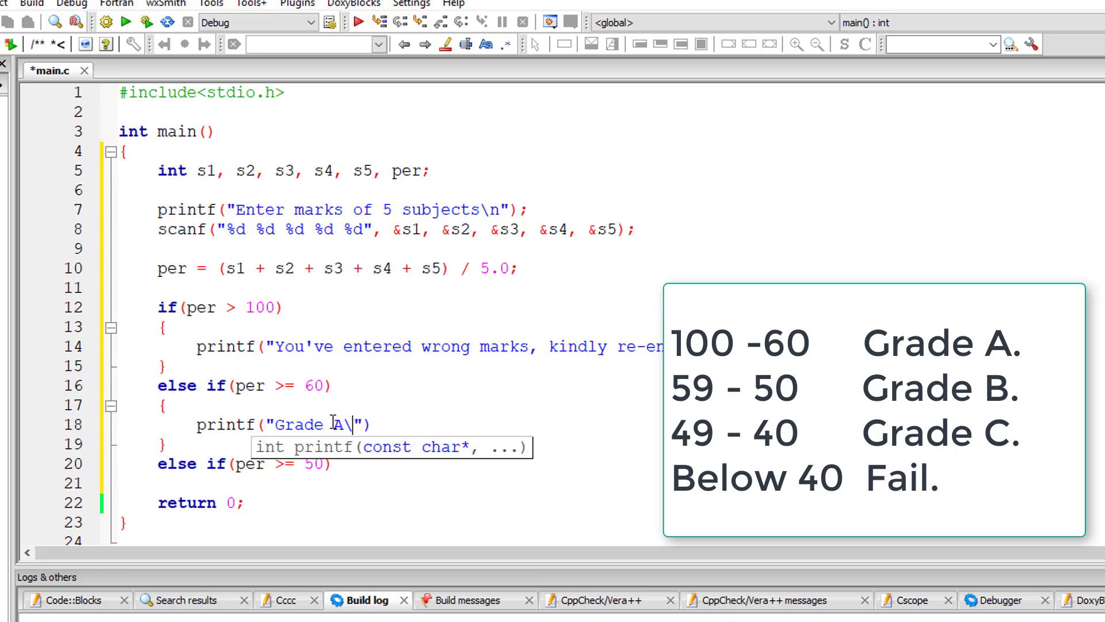
type("n\");")
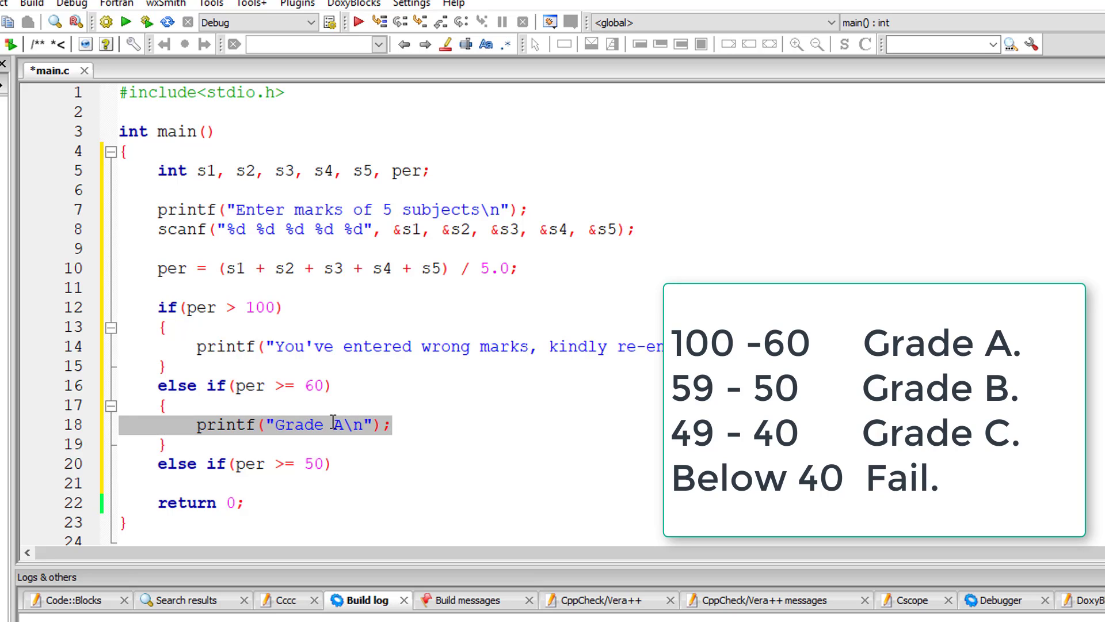
left_click(332, 464)
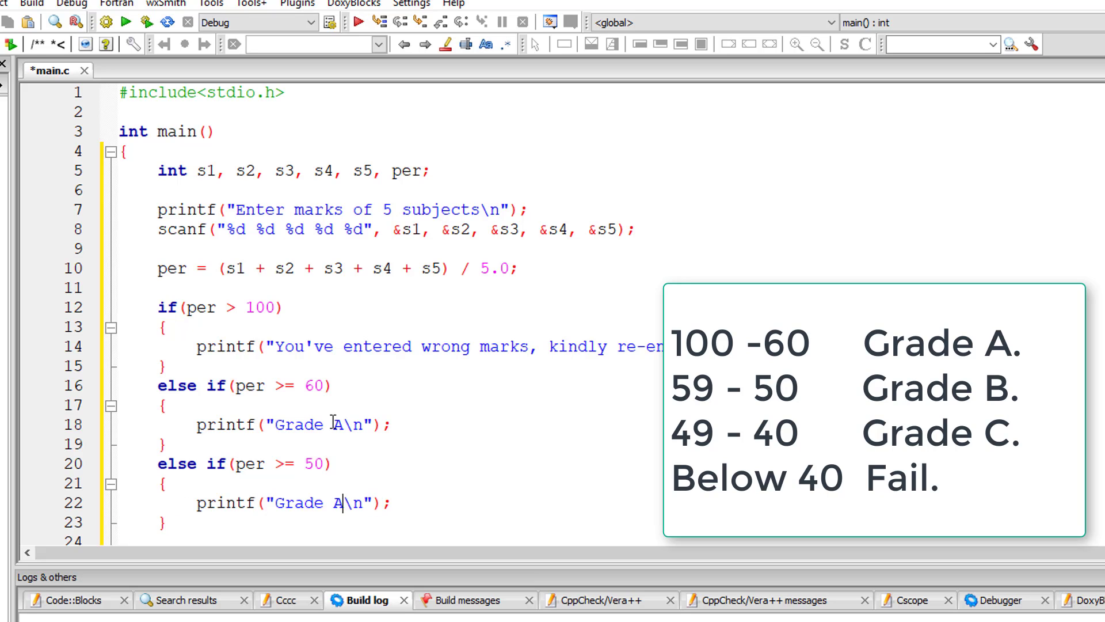
Add the remaining branches printing the grades and a final else printing "Failed!\n", then save main.c.
type("else if(per >= 40")
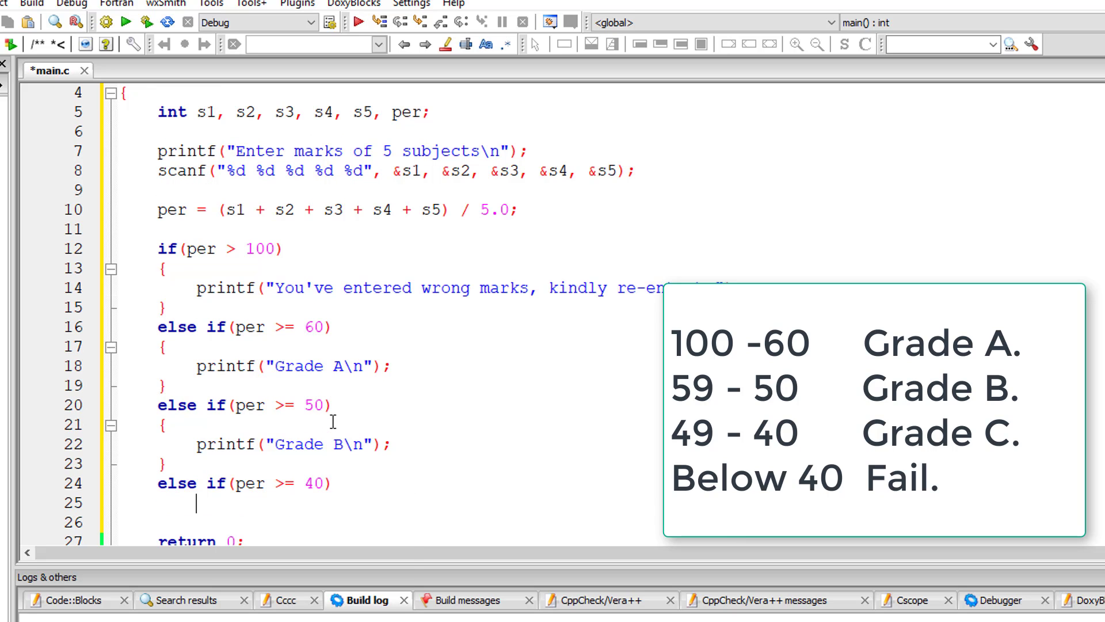
type("printf(\"Grade A\\n\");")
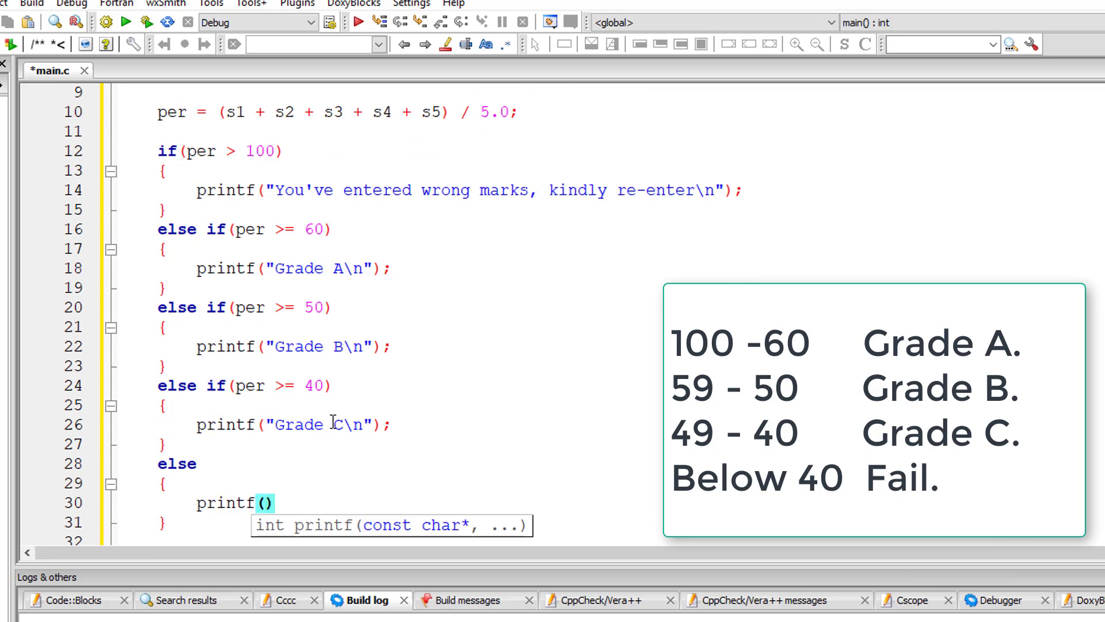
type("\"Failed!\\n\"")
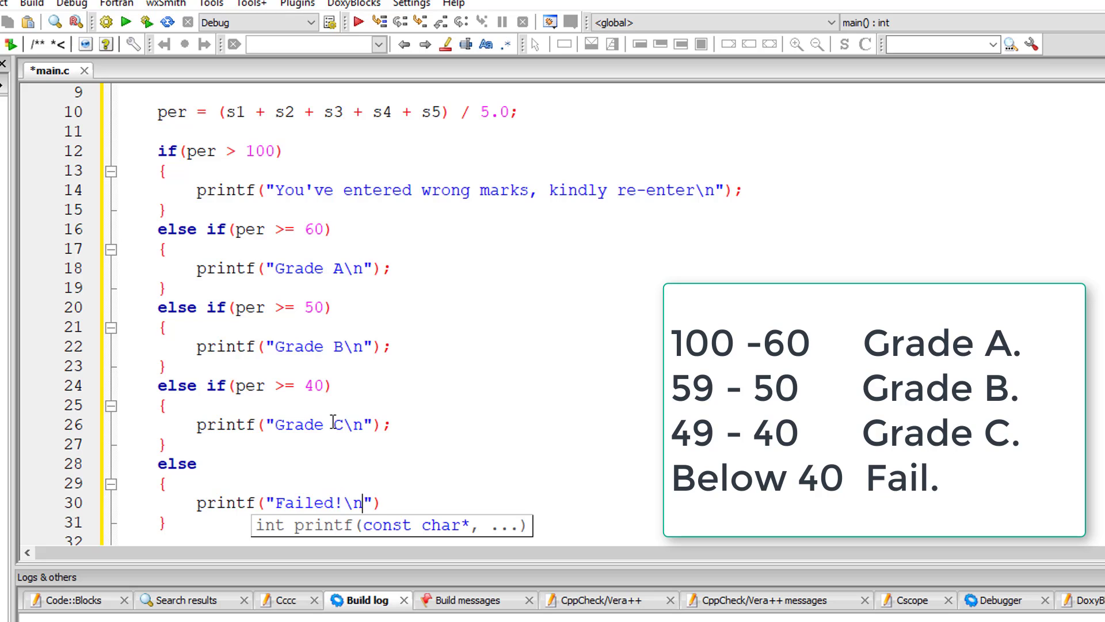
key("ctrl+s")
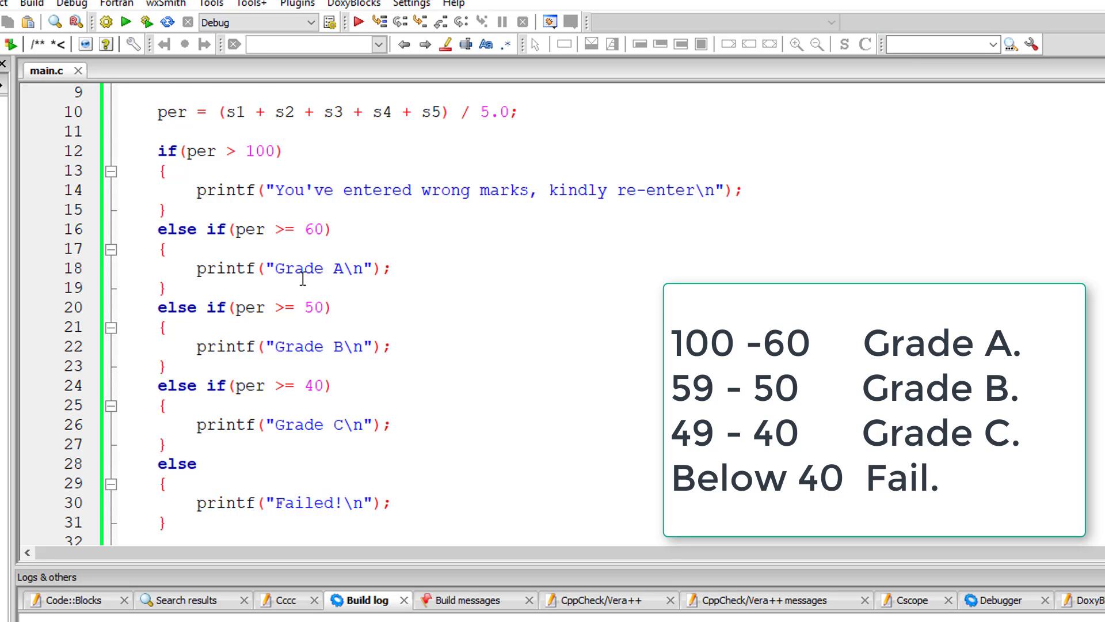
Build and run the grader and submit a first set of marks starting 100, 101.
left_click(32, 4)
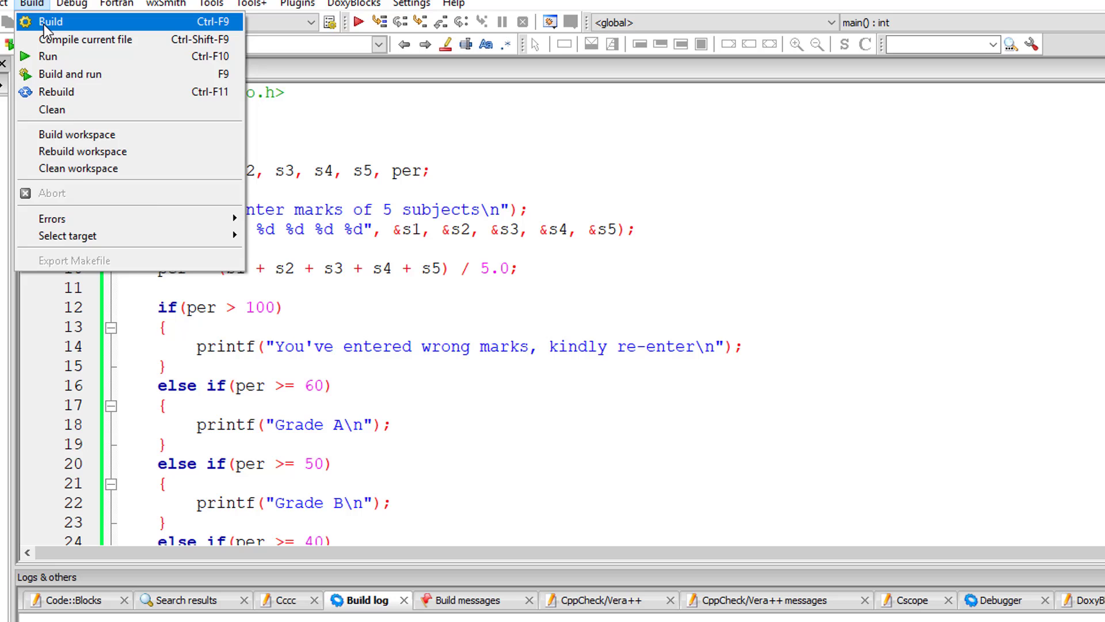
left_click(47, 55)
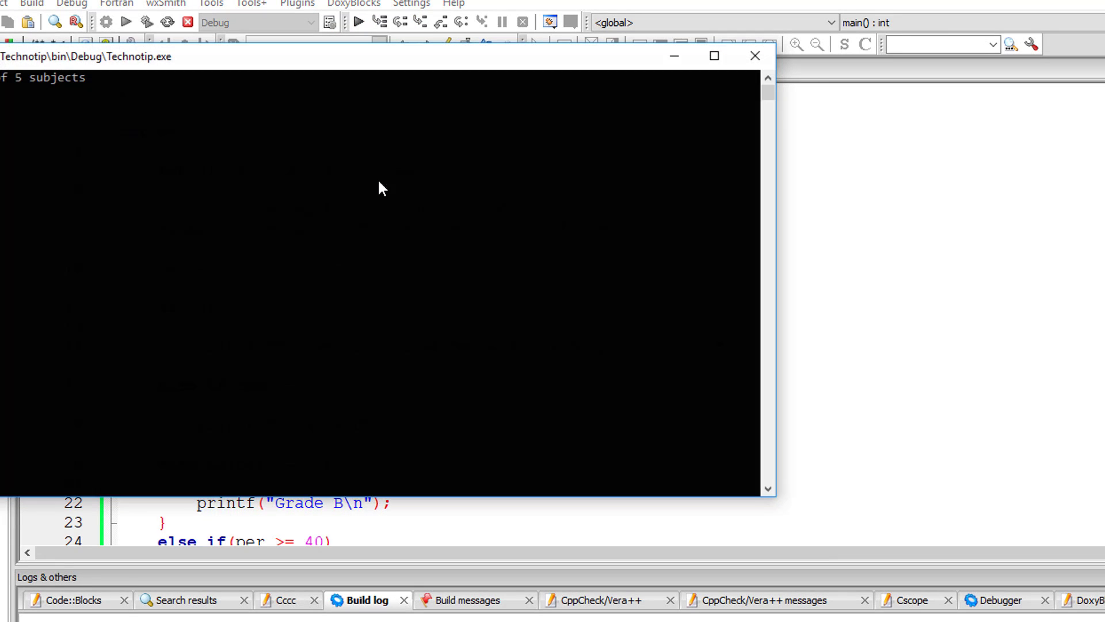
type("100")
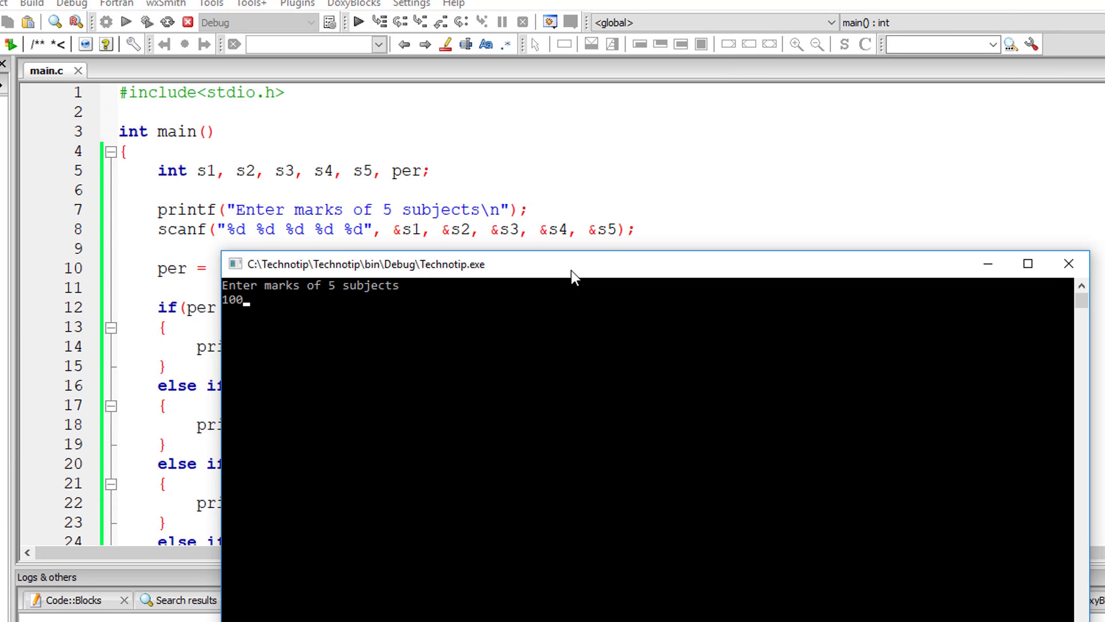
type("101")
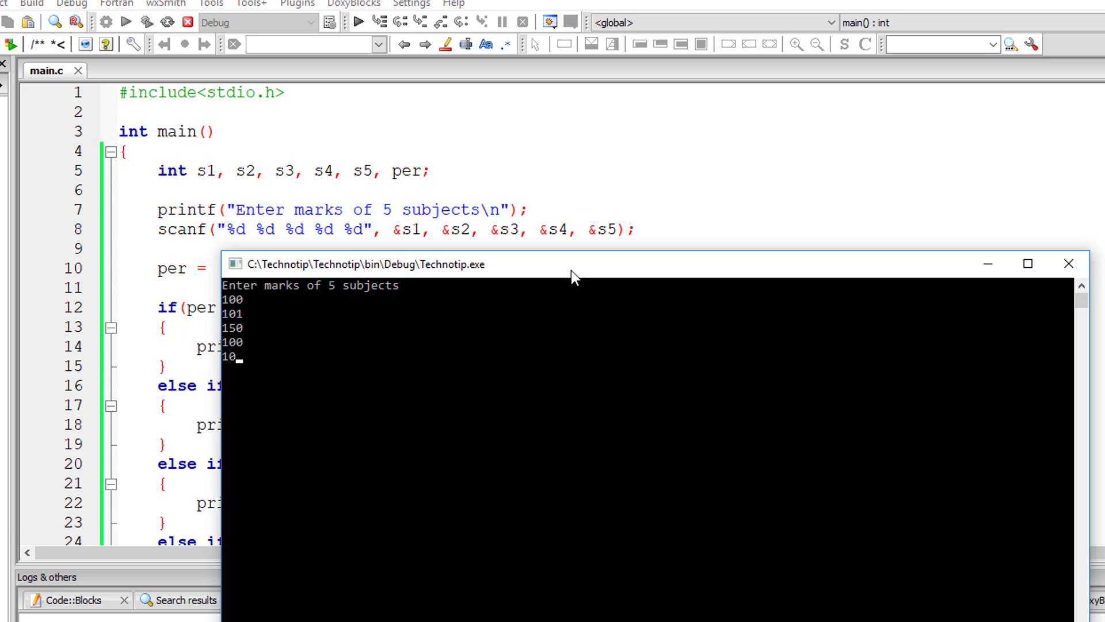
key("Return")
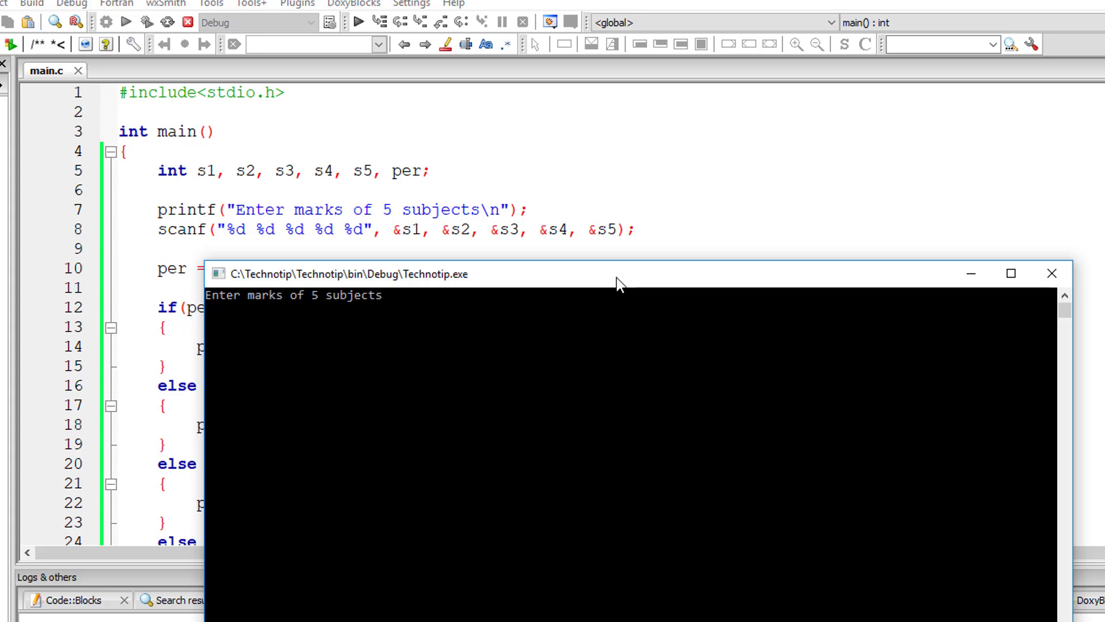
Test with high marks 98, 69, 89, 66, 60, then with fifties marks 55 58 50.
type("98")
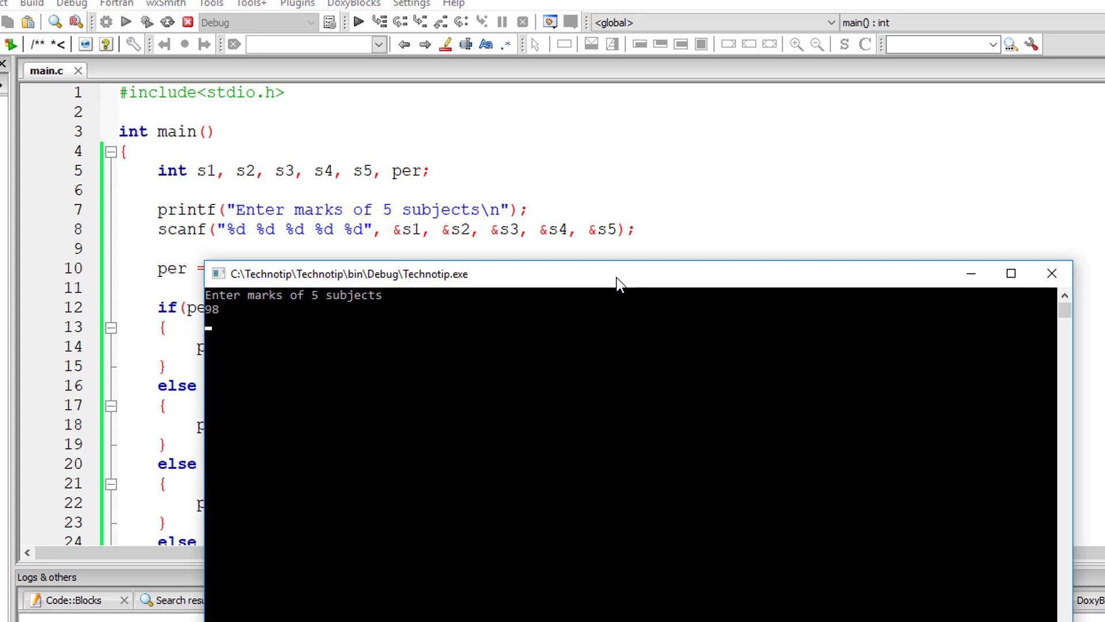
type("69")
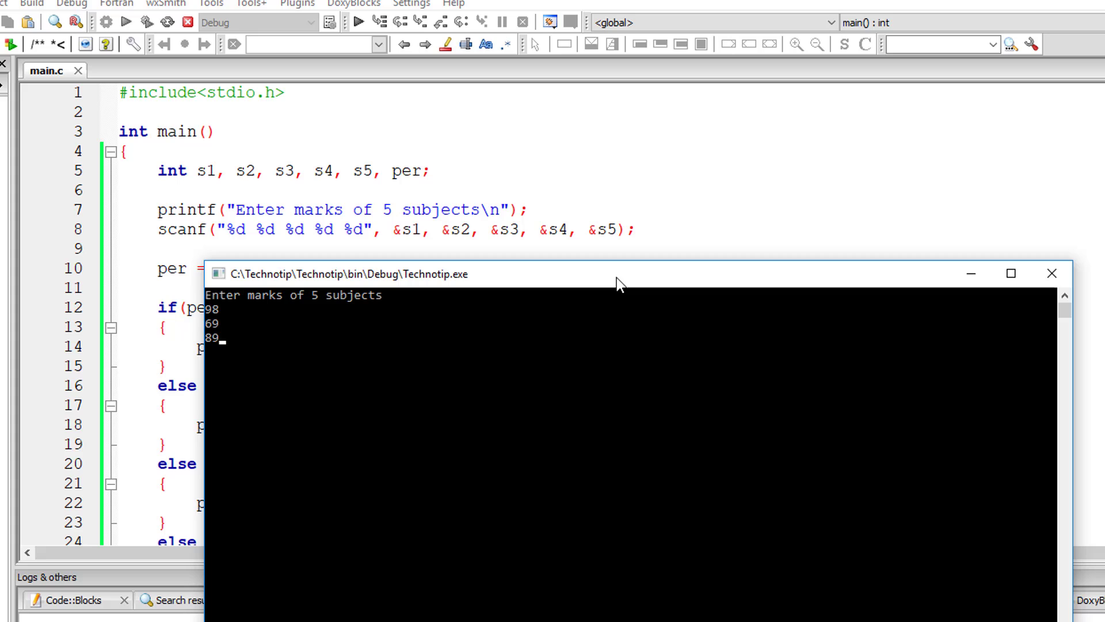
type("56")
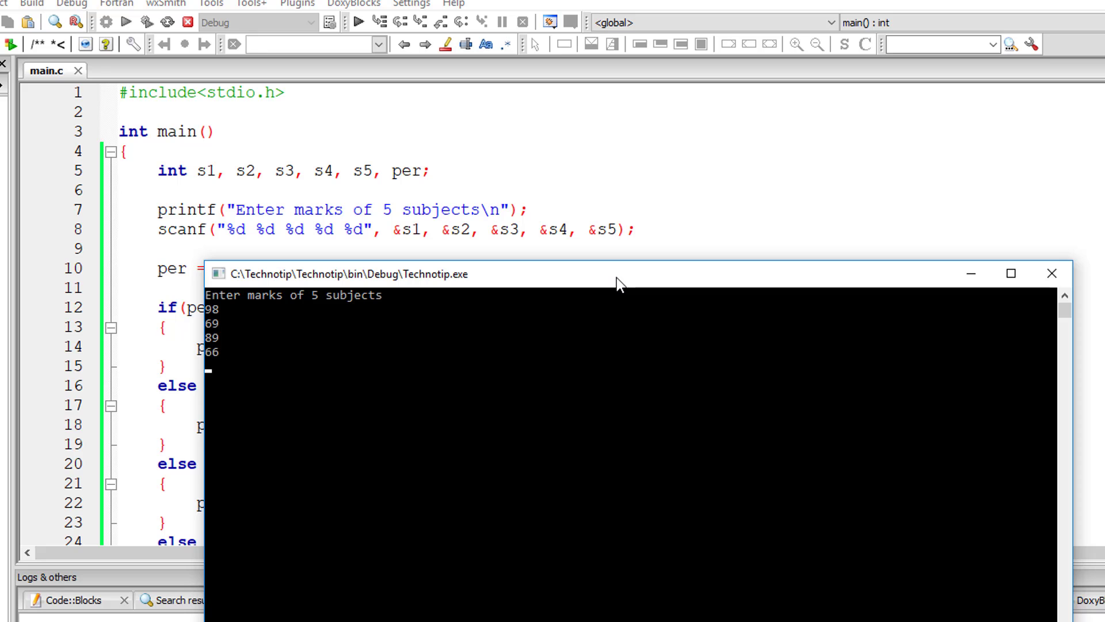
type("60")
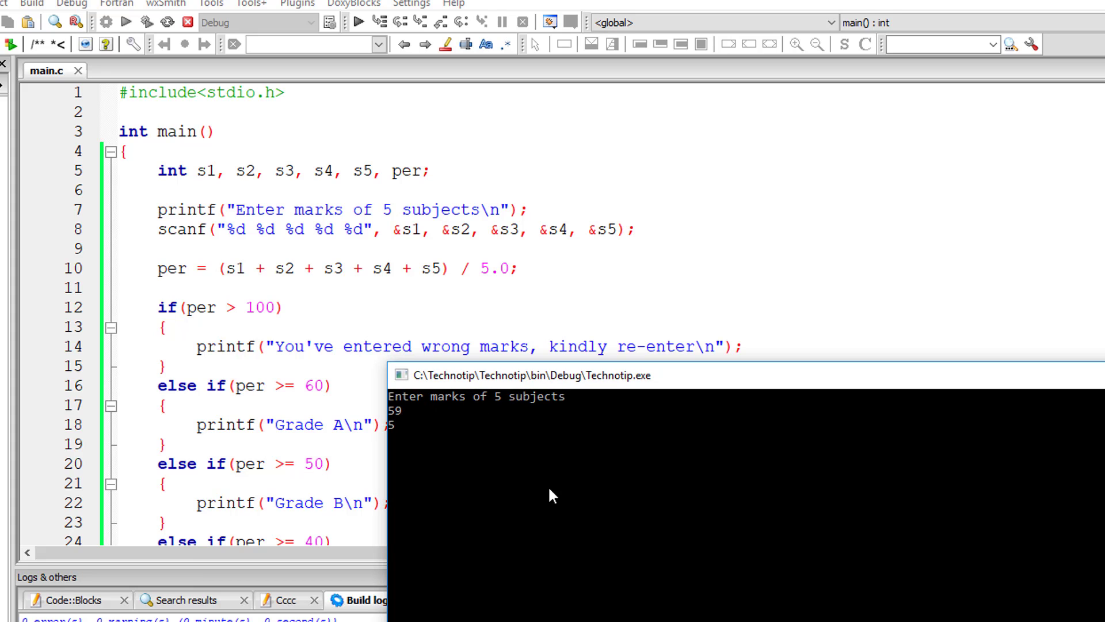
type("55 58 50")
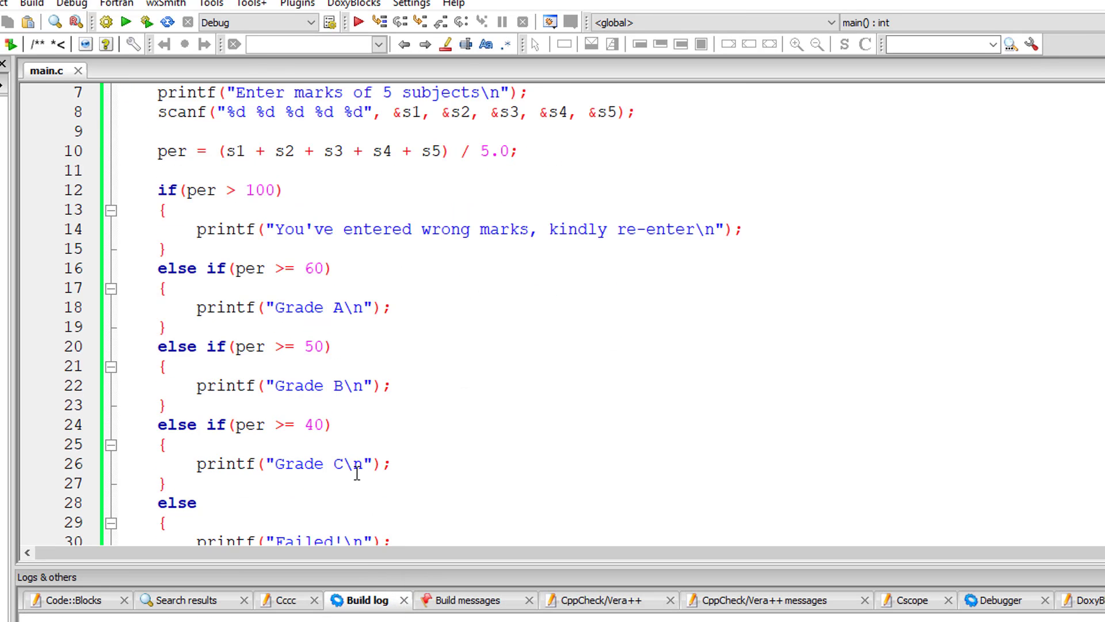
Run again with marks in the forties (45, 39...) to get Grade C.
left_click(358, 22)
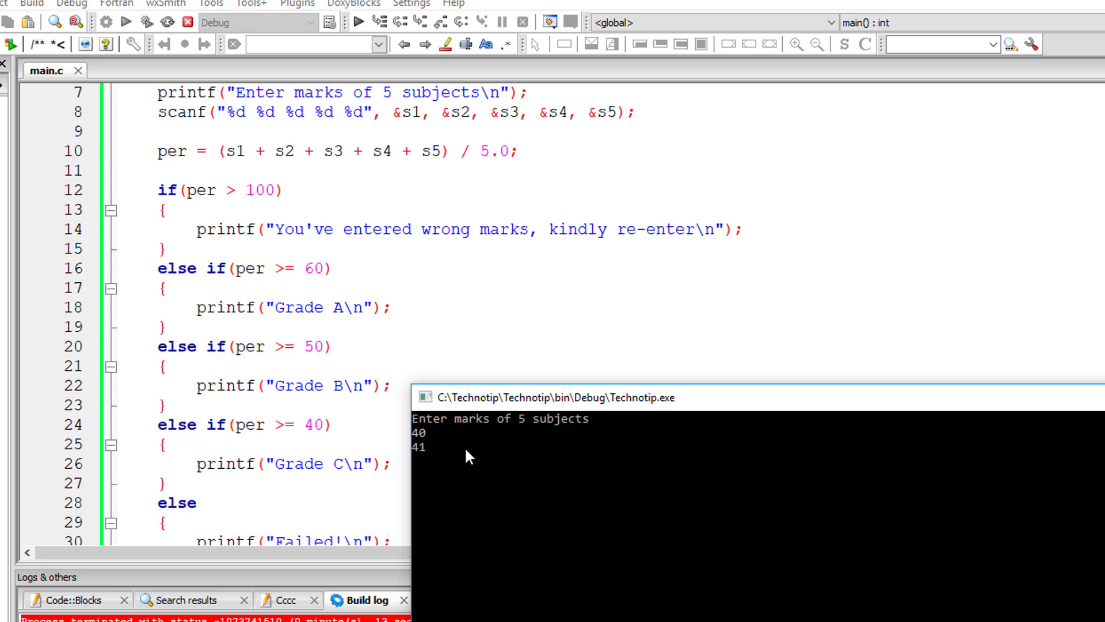
type("45")
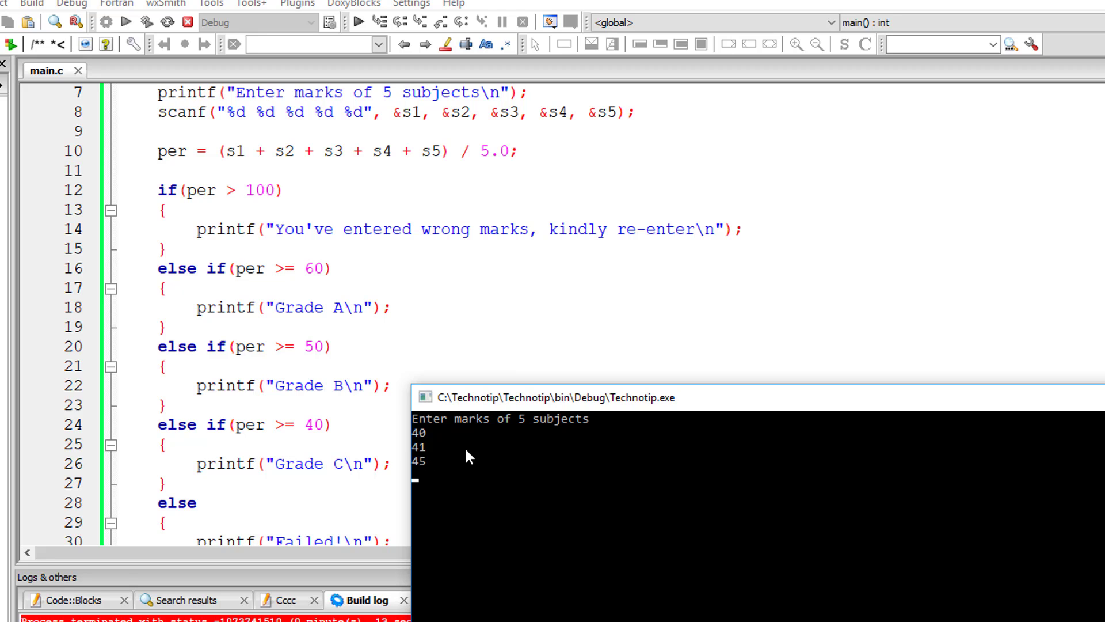
type("39")
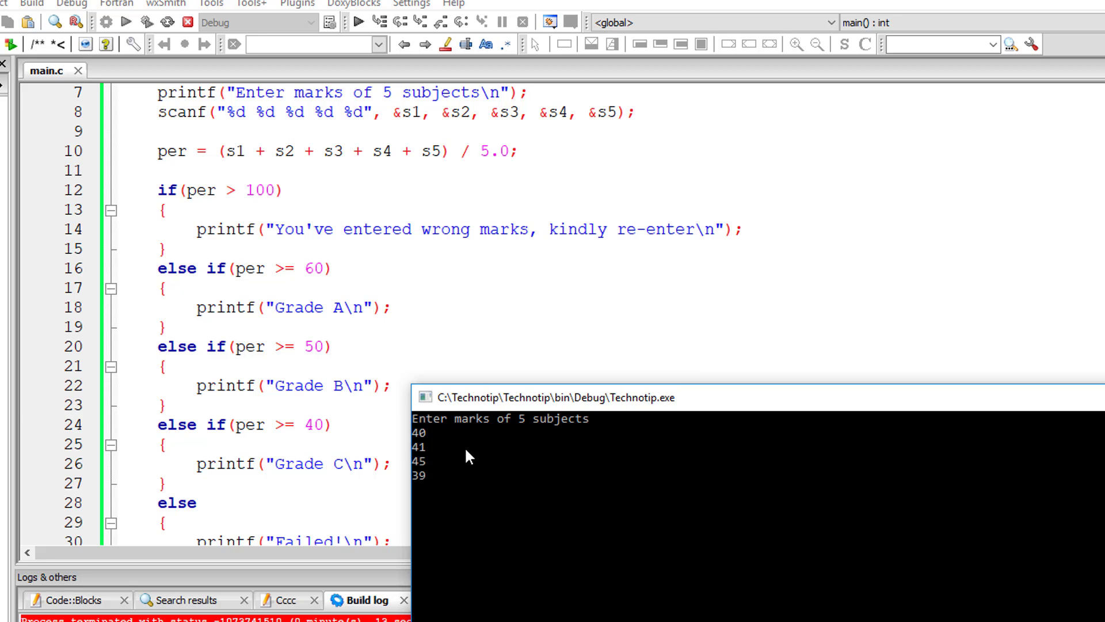
key("Return")
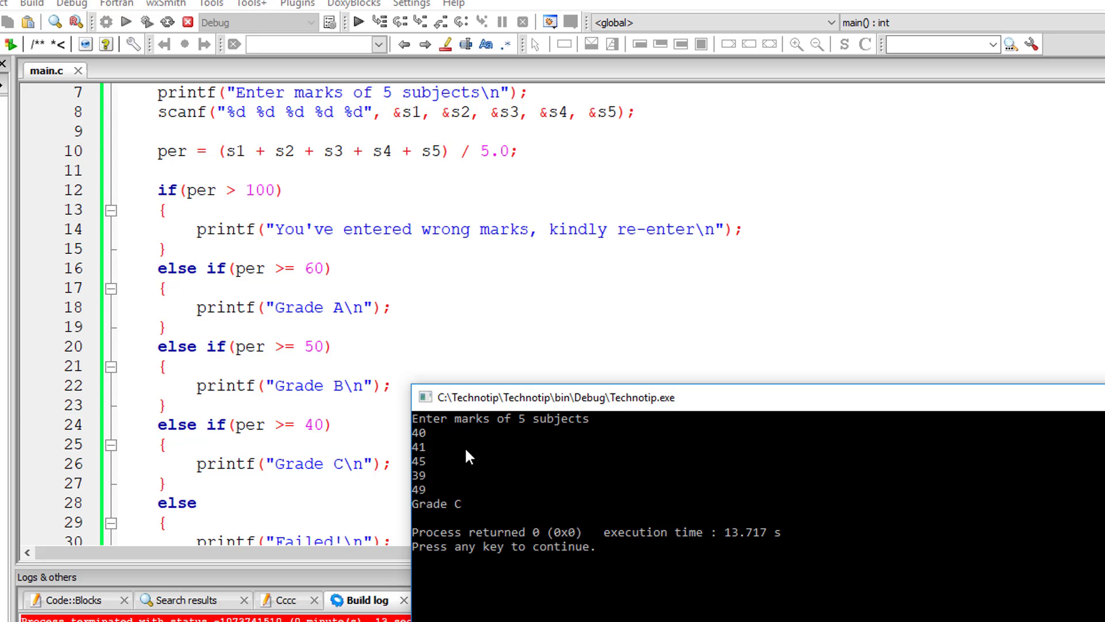
mouse_move(426, 485)
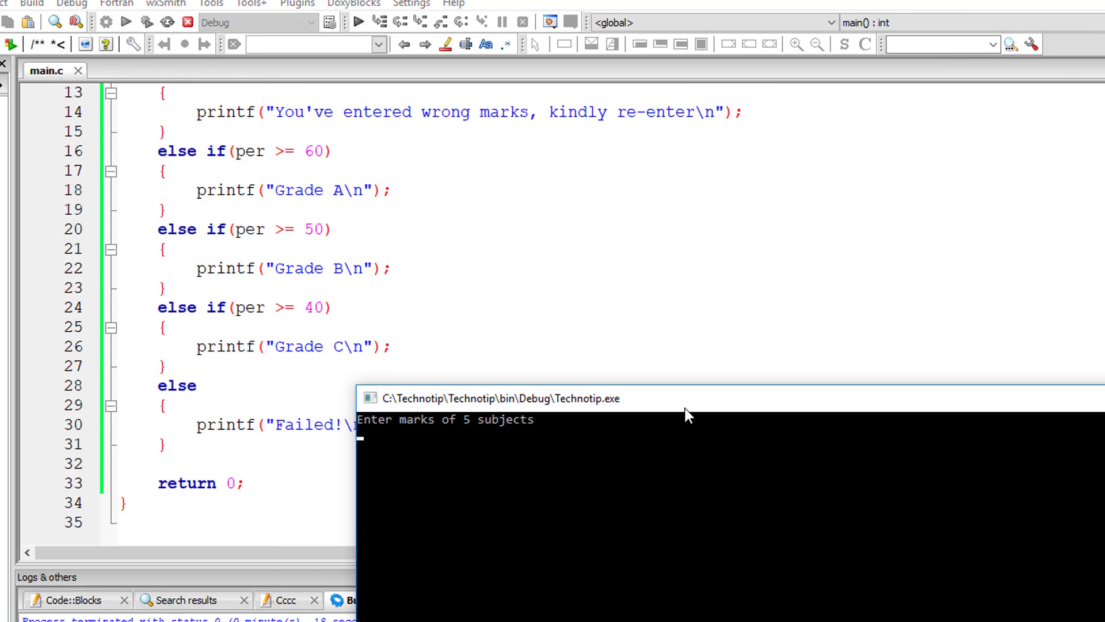
Test with marks 39, 40, 35 at and below forty.
type("39")
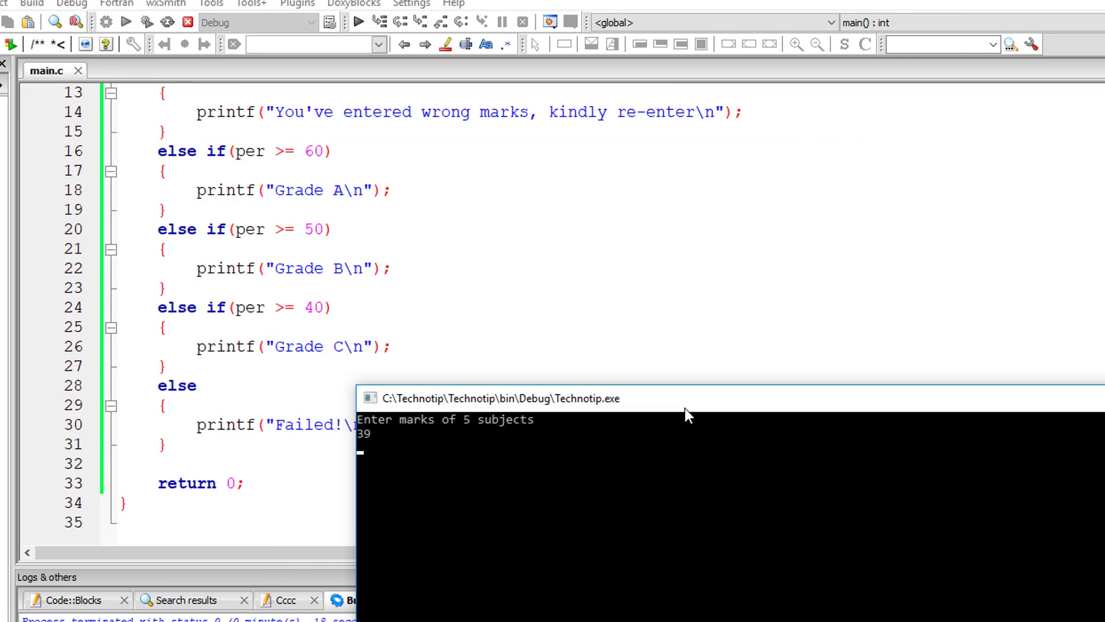
type("40")
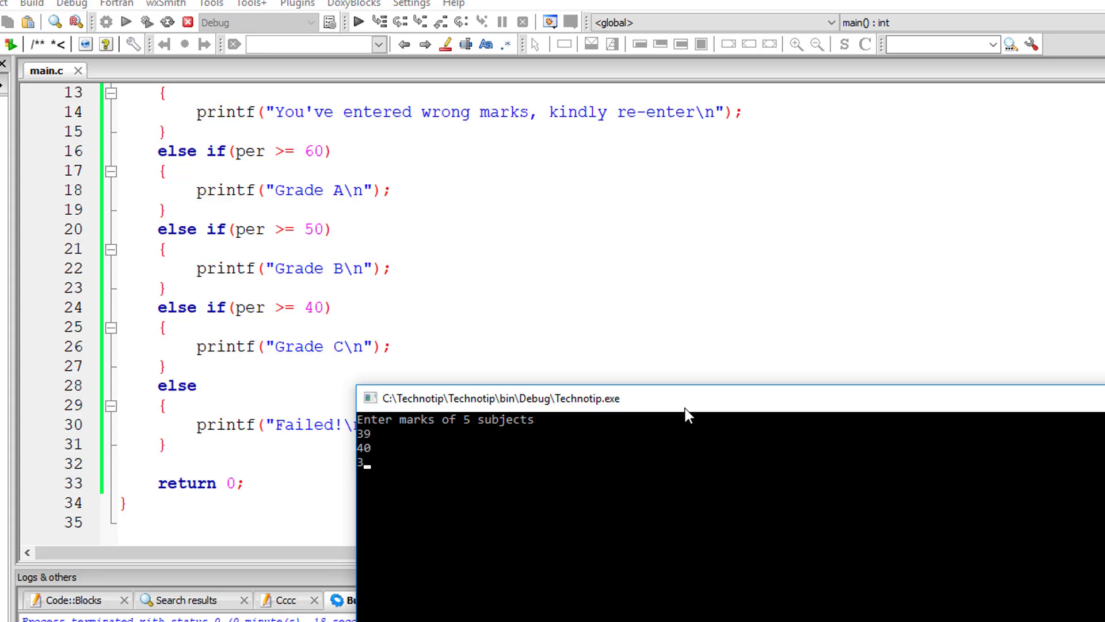
type("35")
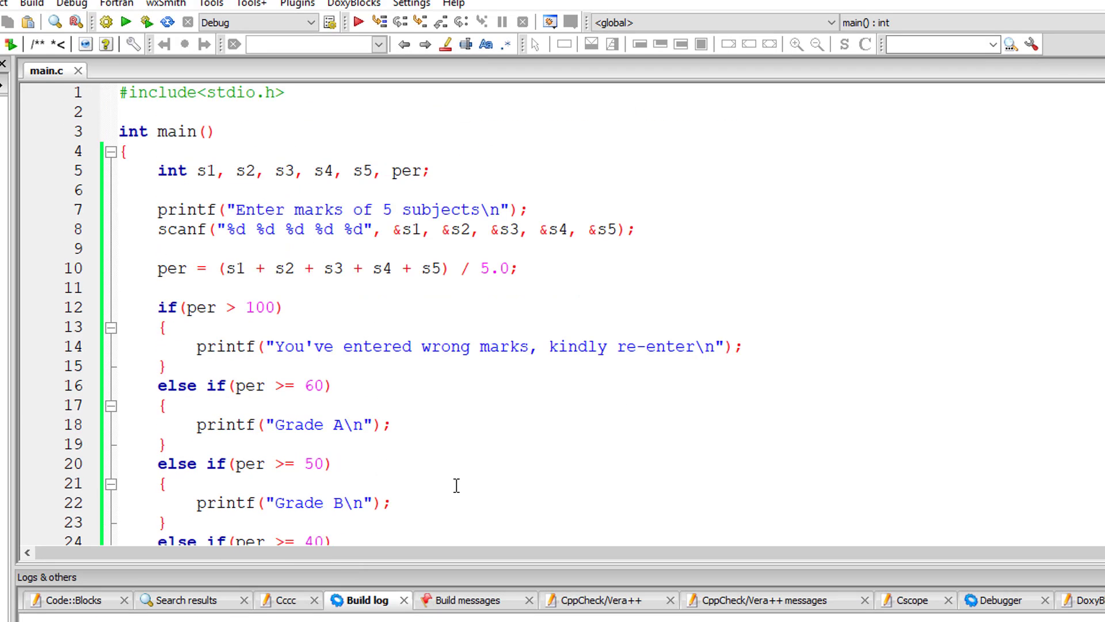
Remove the braces around each single printf branch and save main.c.
scroll("down", 3)
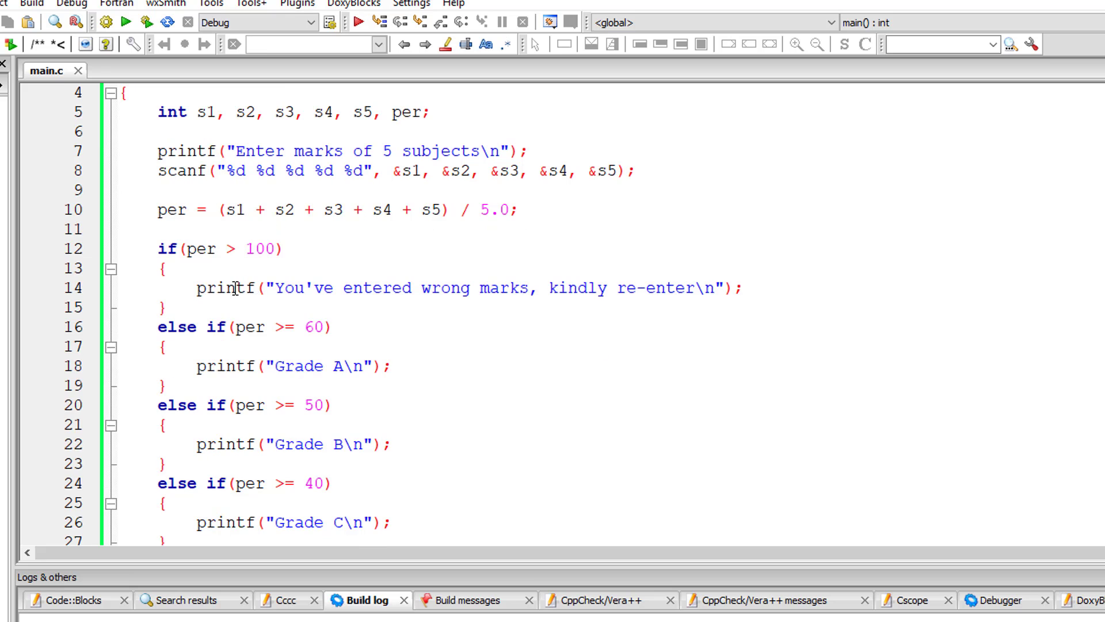
scroll("up", 3)
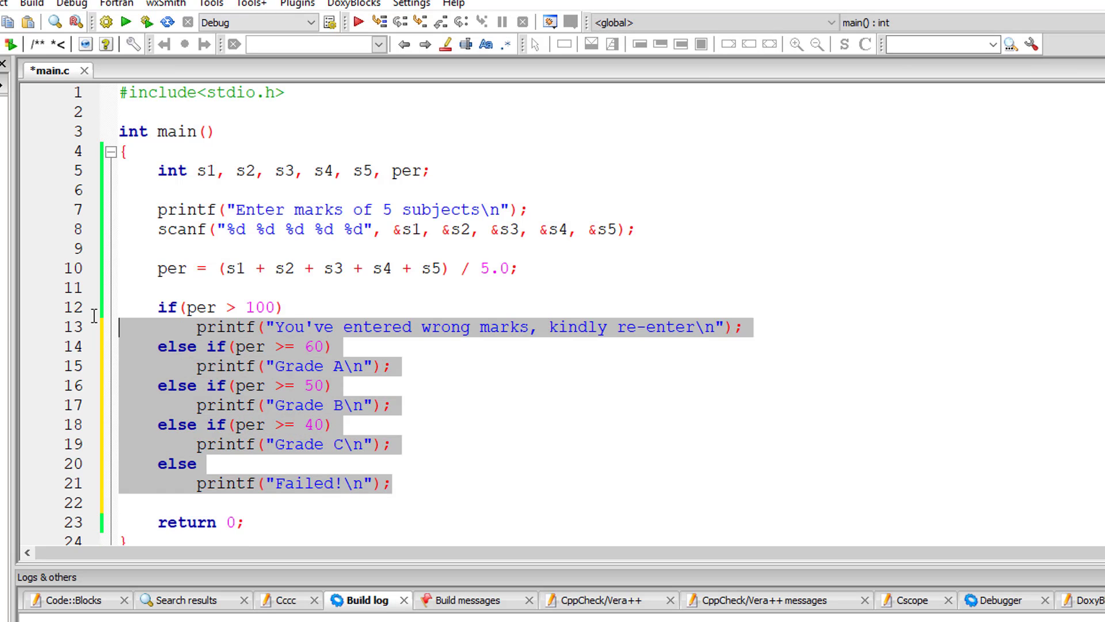
key("ctrl+s")
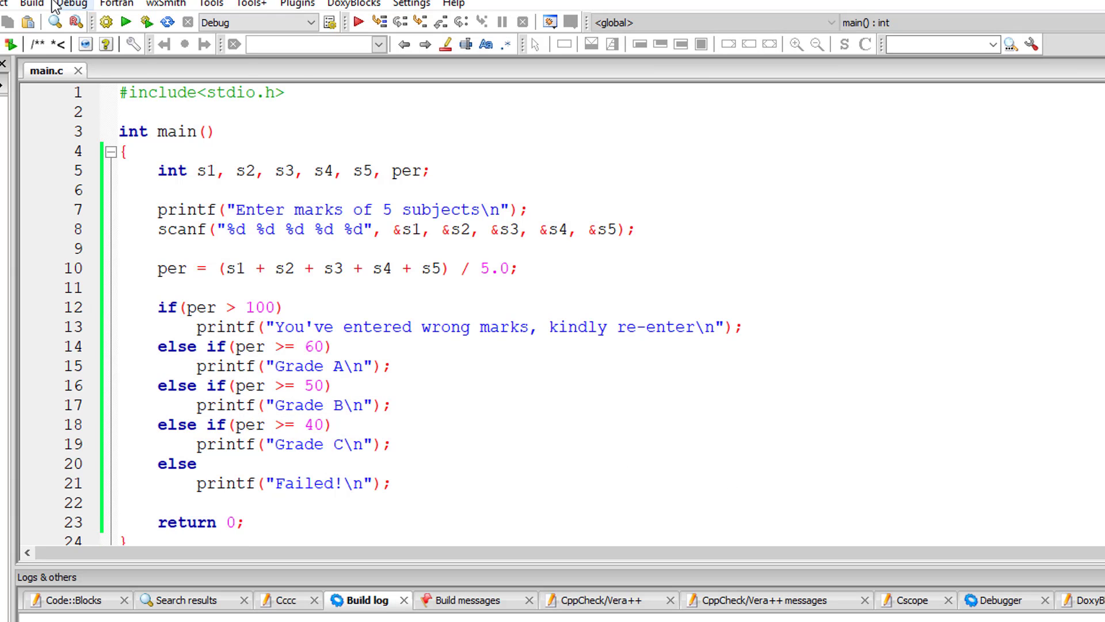
Build and run the brace-free program and test it in the console with a mark of 90.
left_click(31, 3)
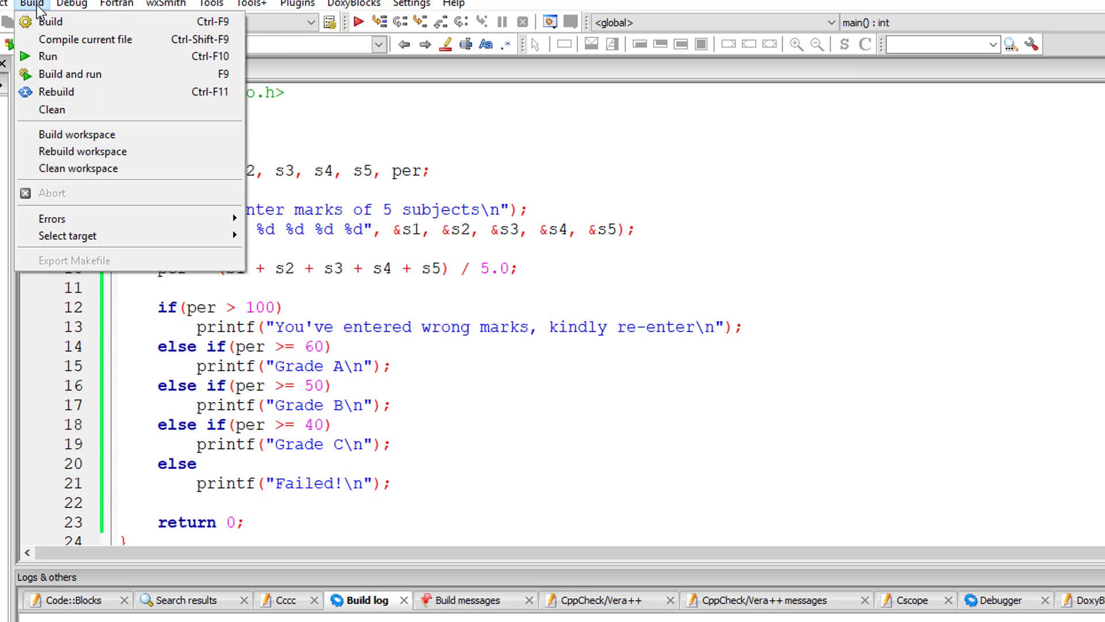
left_click(67, 73)
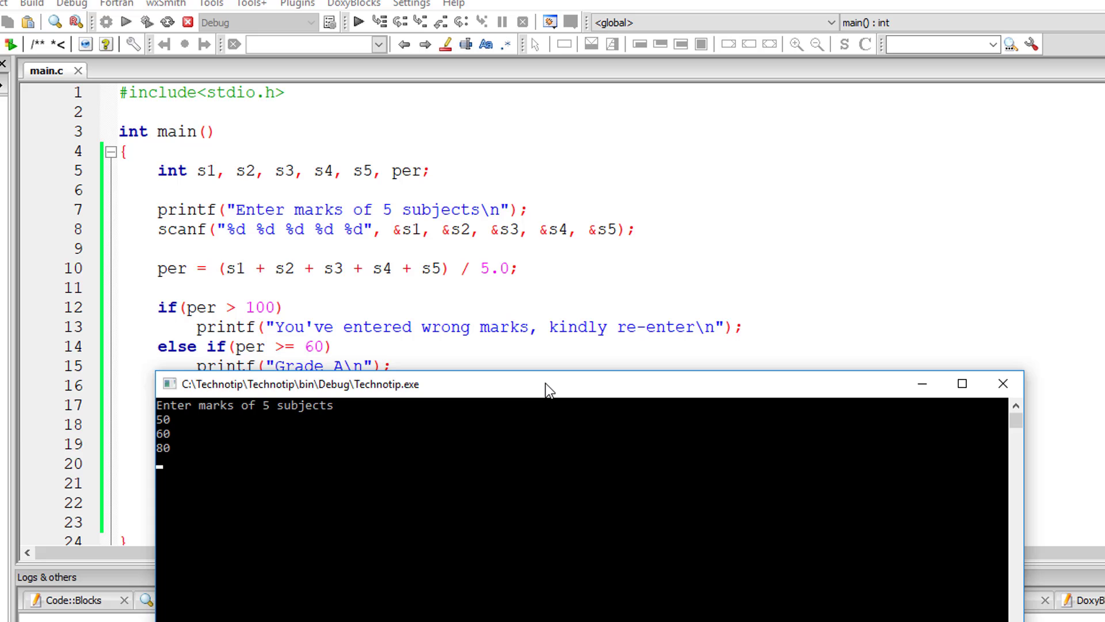
type("90")
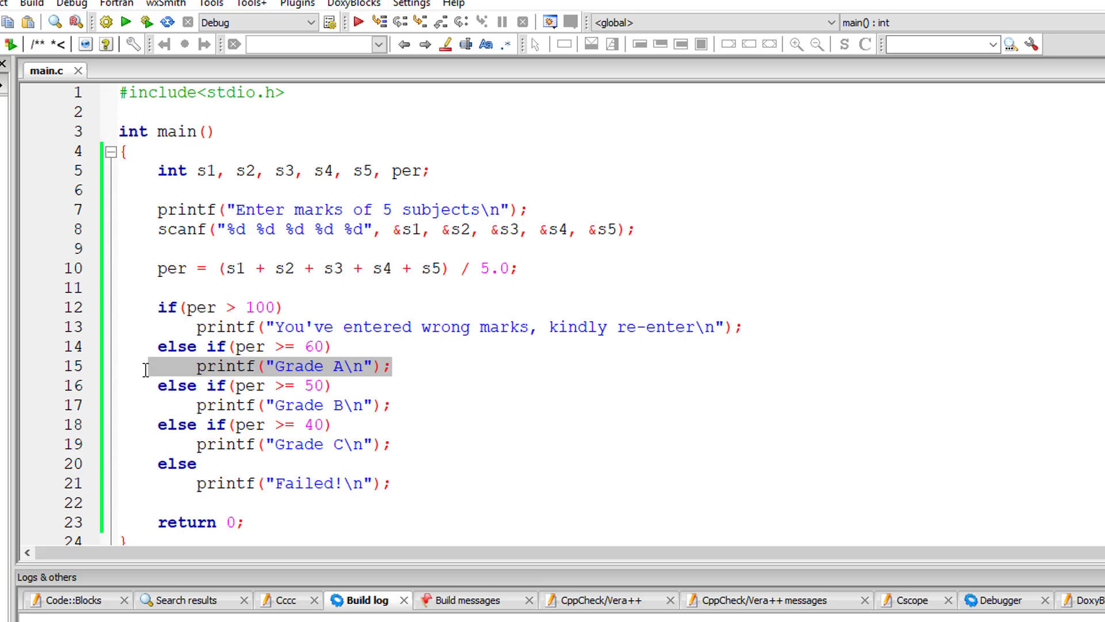
left_click(463, 462)
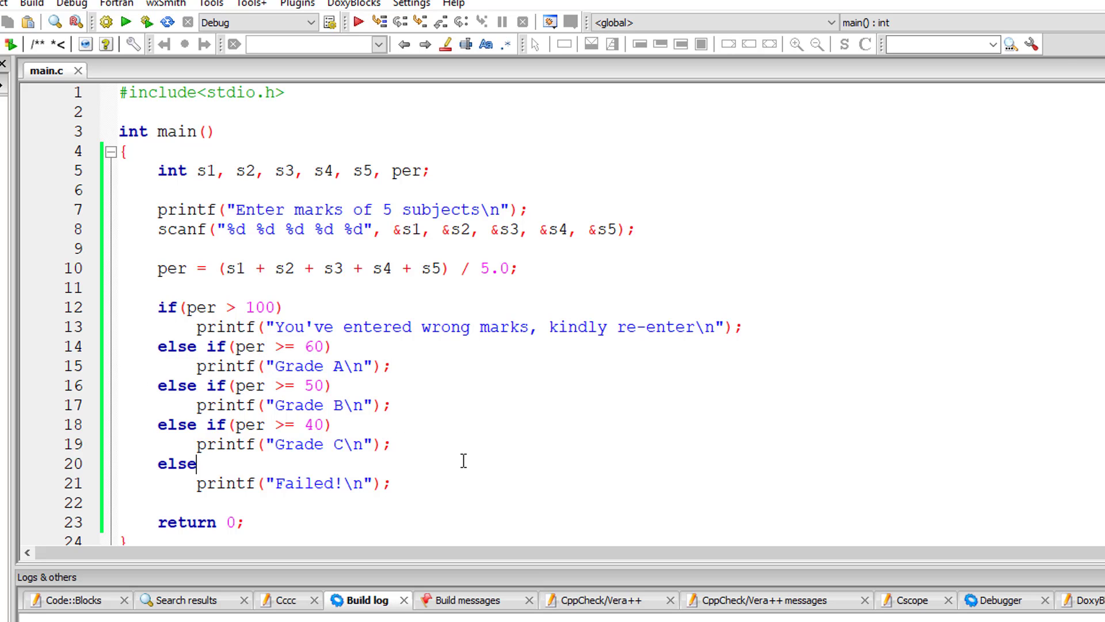